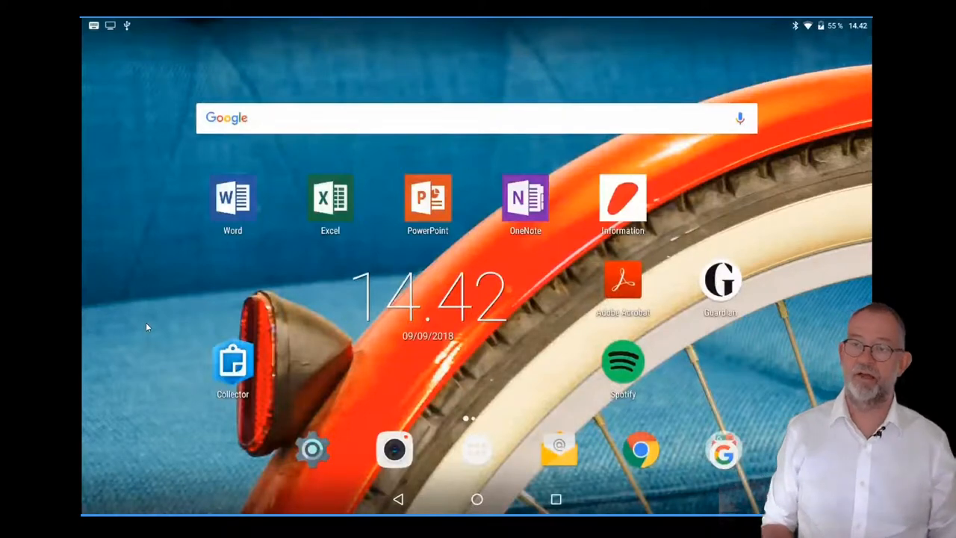
{"action": "mouse_move", "coordinate": [201, 344]}
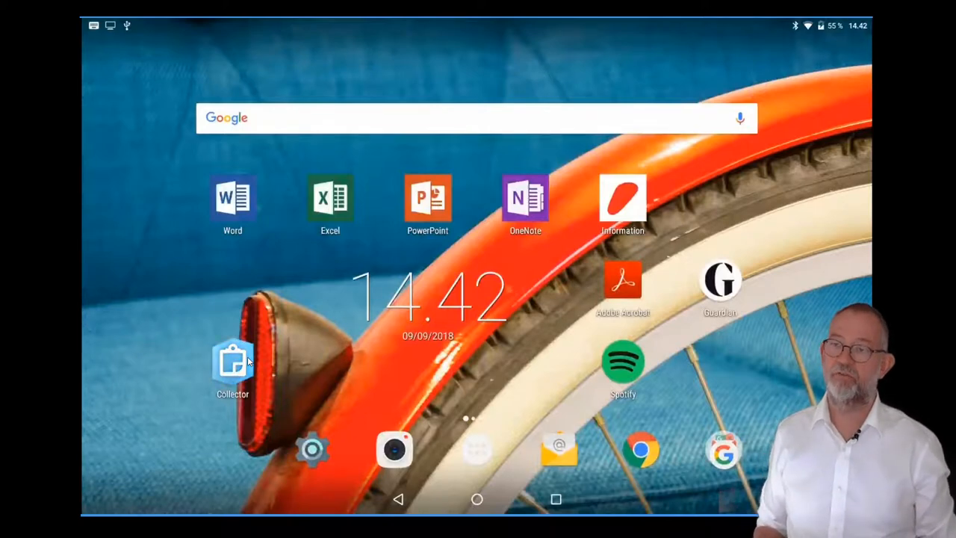
Launch Collector, continue with arcgis.com, and enter the username 'holmes@'.
{"action": "left_click", "coordinate": [232, 358]}
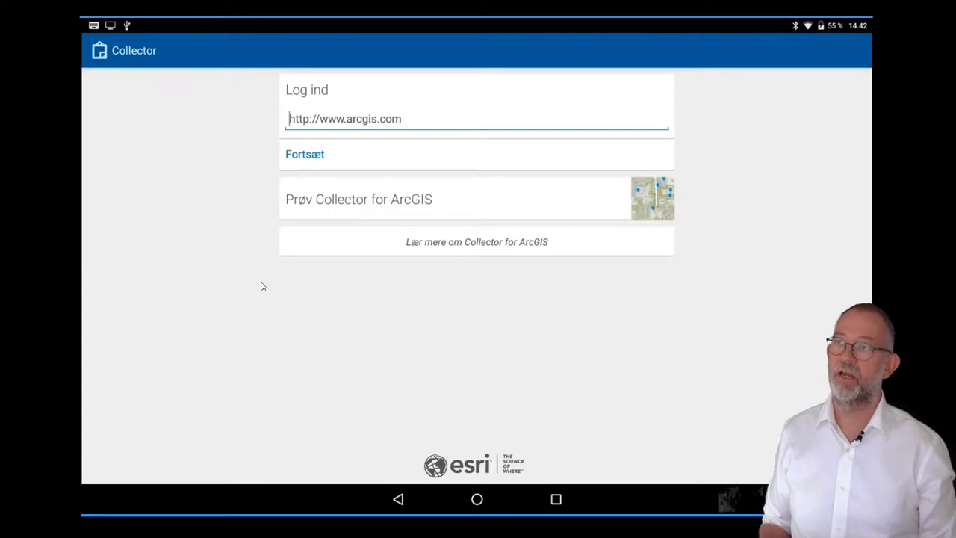
{"action": "mouse_move", "coordinate": [486, 159]}
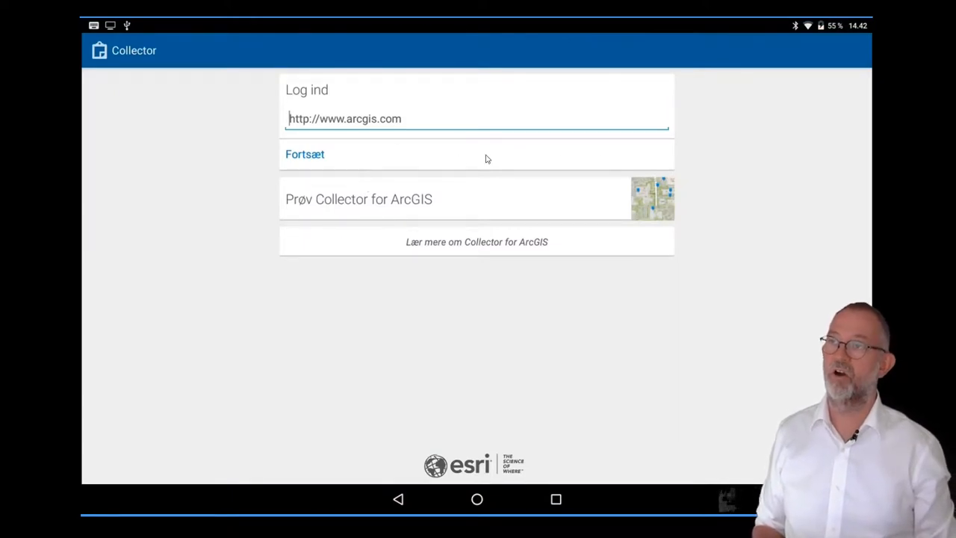
{"action": "left_click", "coordinate": [305, 154]}
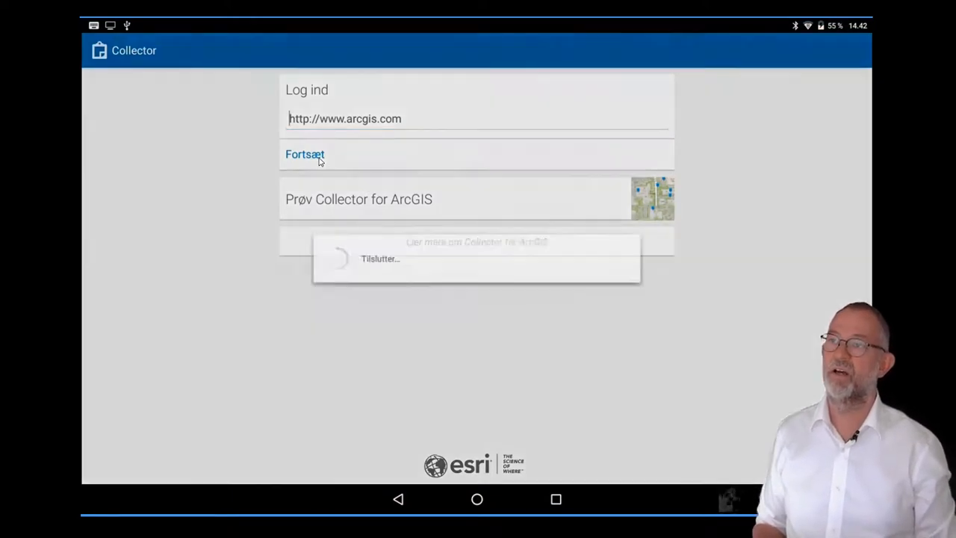
{"action": "left_click", "coordinate": [305, 154]}
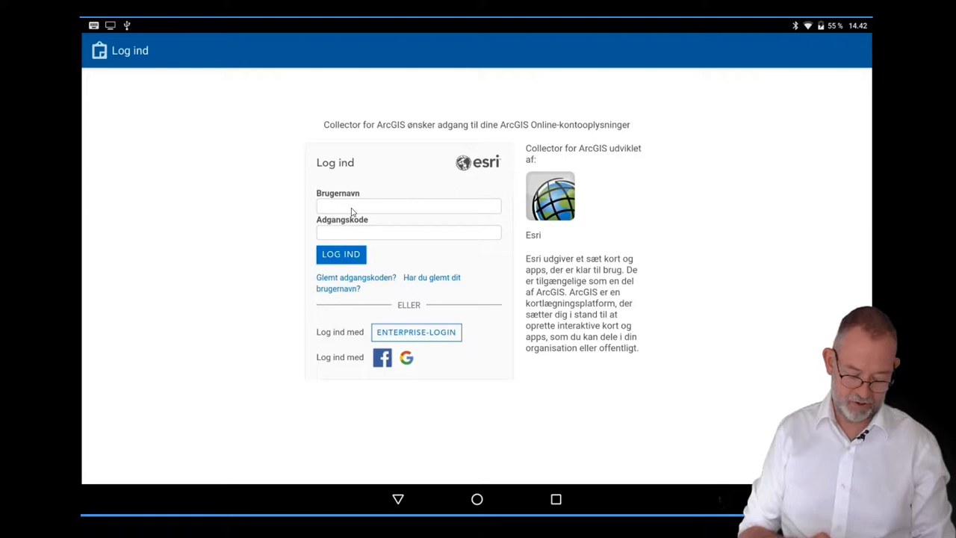
{"action": "type", "text": "h"}
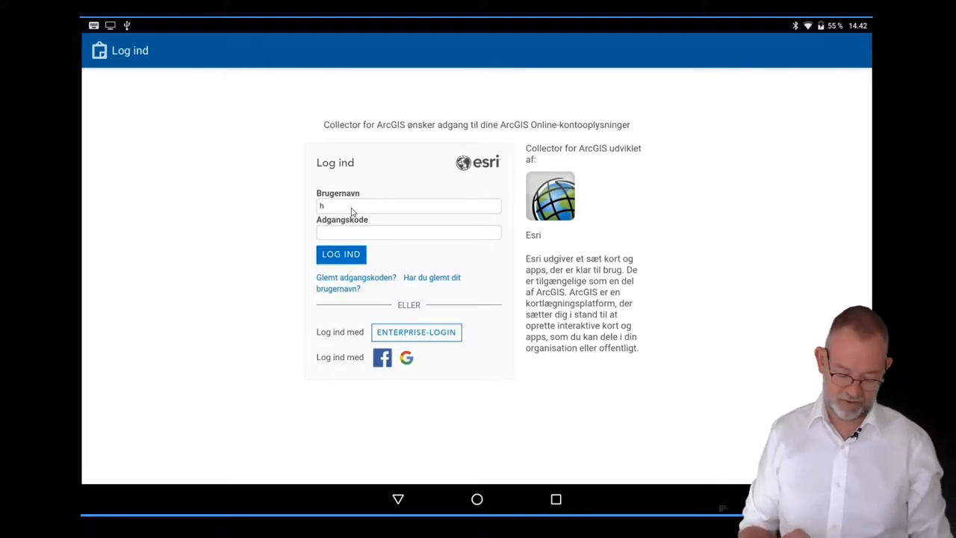
{"action": "type", "text": "olmes"}
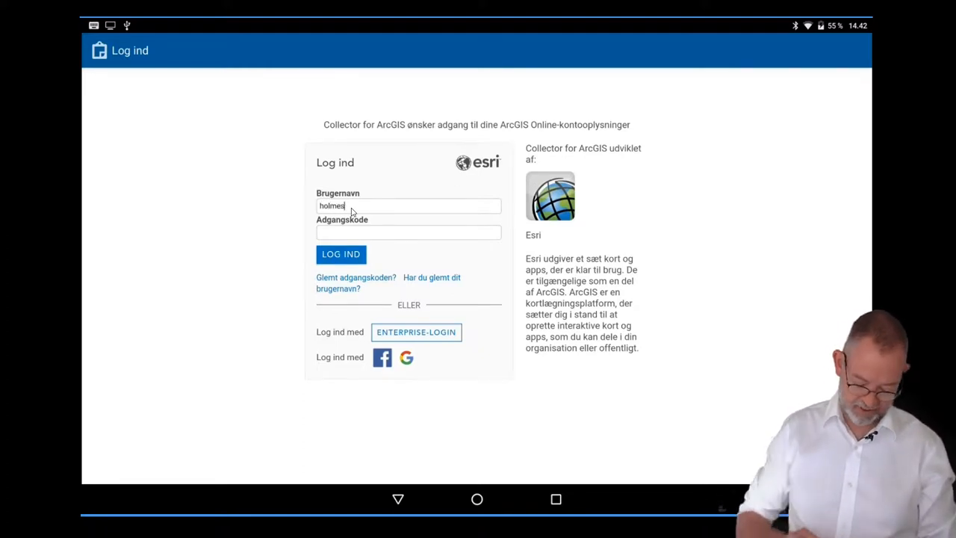
{"action": "type", "text": "@"}
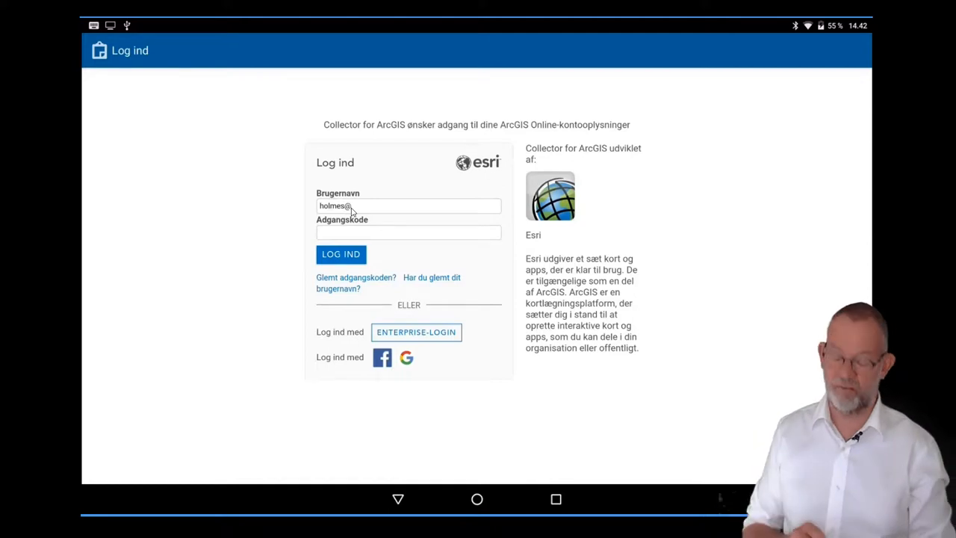
{"action": "left_click", "coordinate": [341, 254]}
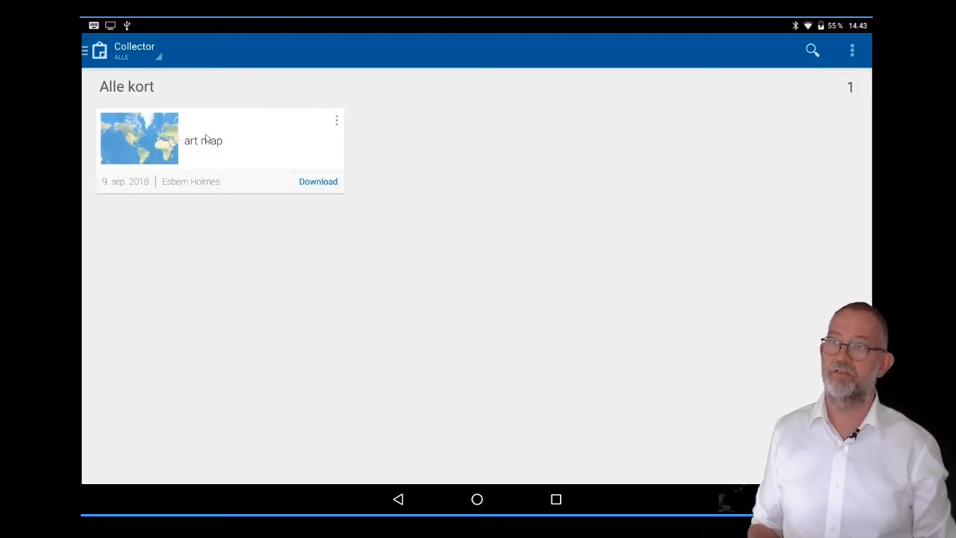
{"action": "mouse_move", "coordinate": [318, 188]}
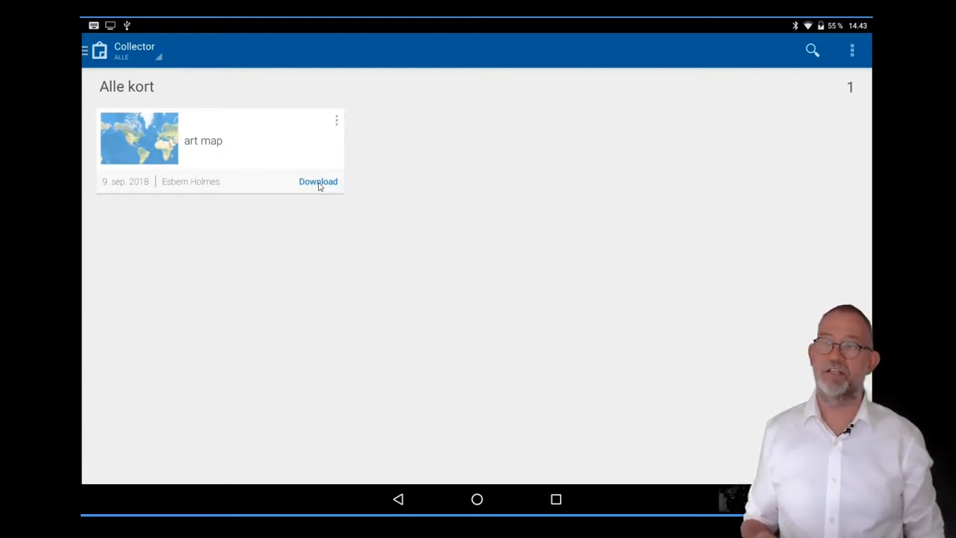
{"action": "mouse_move", "coordinate": [303, 167]}
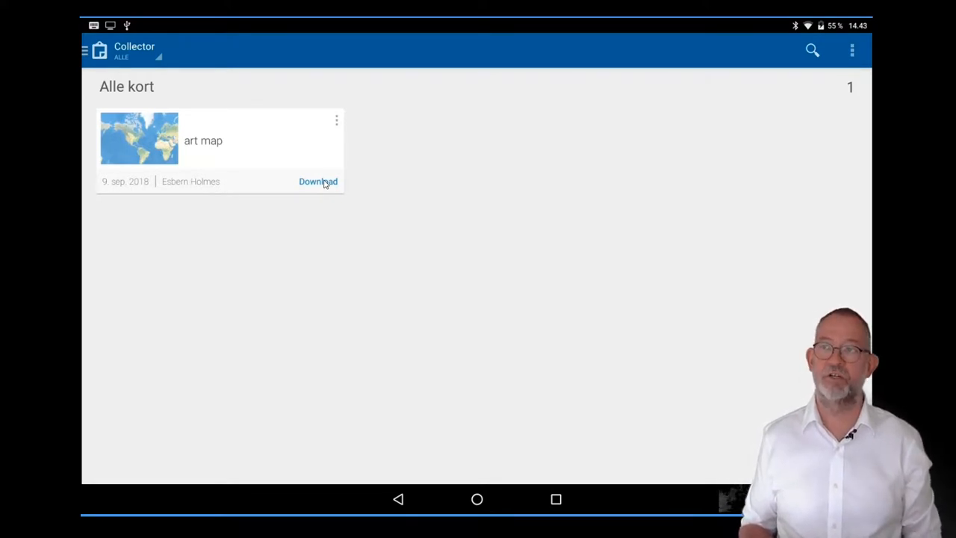
Download art map for offline use with the Topographic basemap over the chosen work area.
{"action": "left_click", "coordinate": [318, 181]}
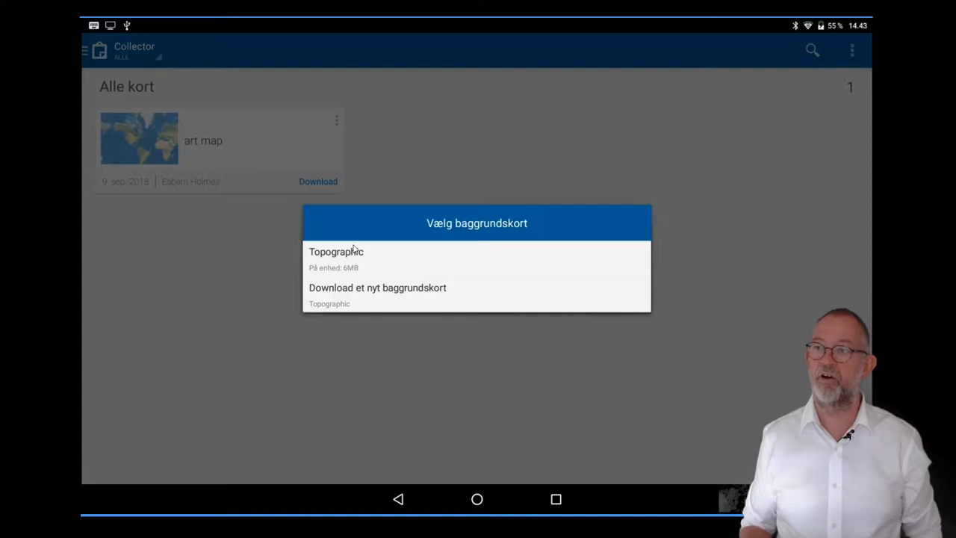
{"action": "left_click", "coordinate": [336, 252]}
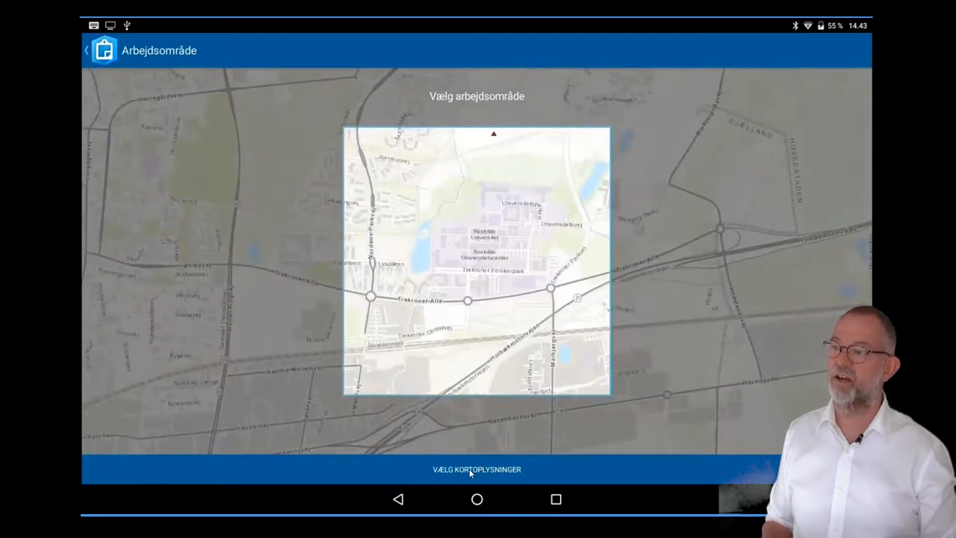
{"action": "left_click", "coordinate": [476, 469]}
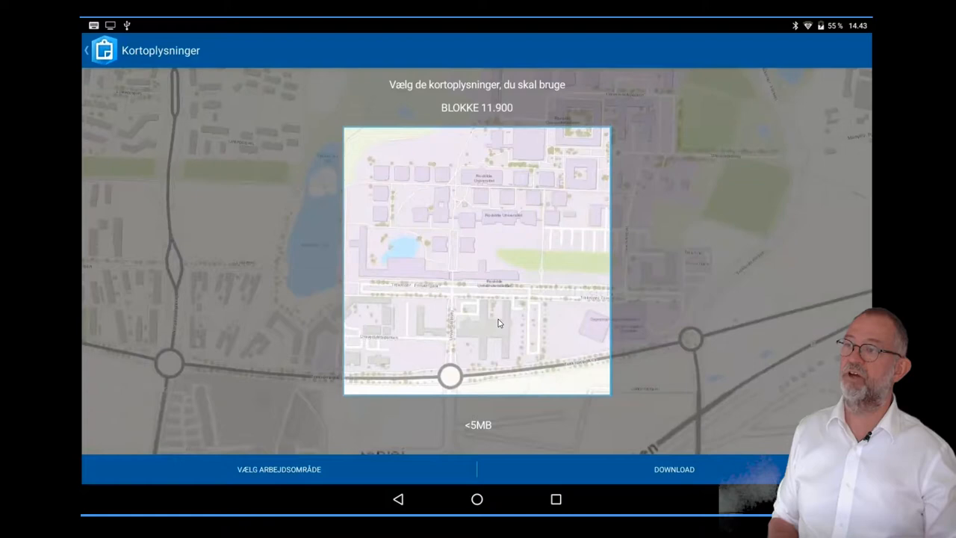
{"action": "mouse_move", "coordinate": [548, 457]}
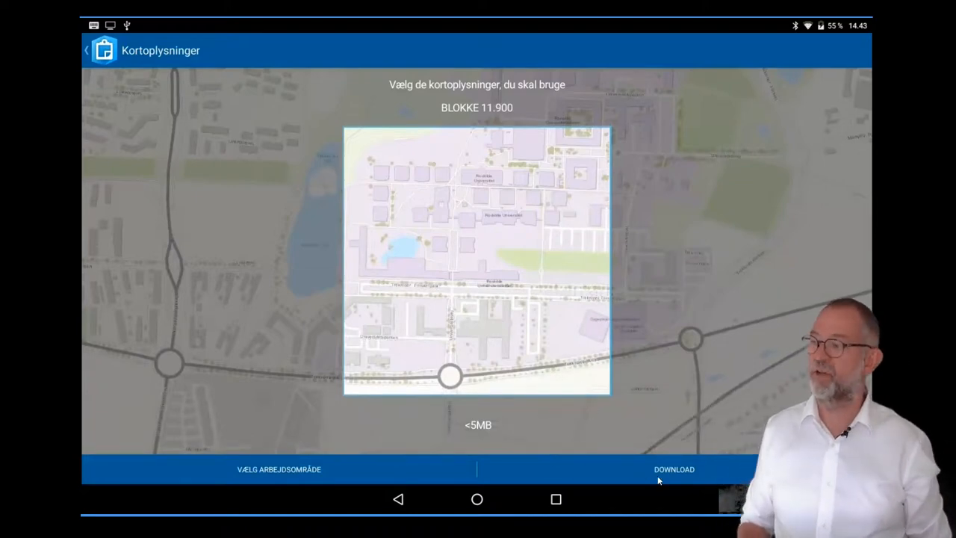
{"action": "left_click", "coordinate": [673, 469]}
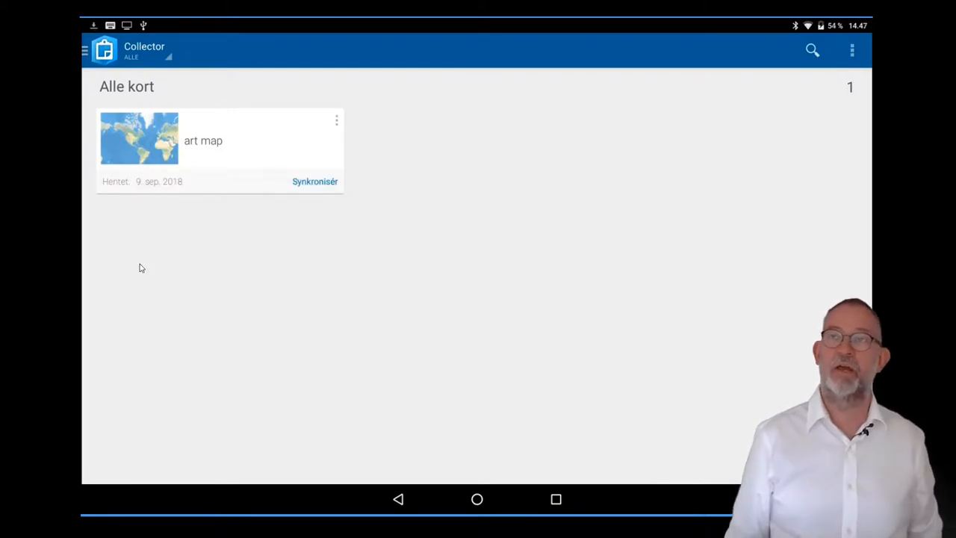
{"action": "mouse_move", "coordinate": [118, 261]}
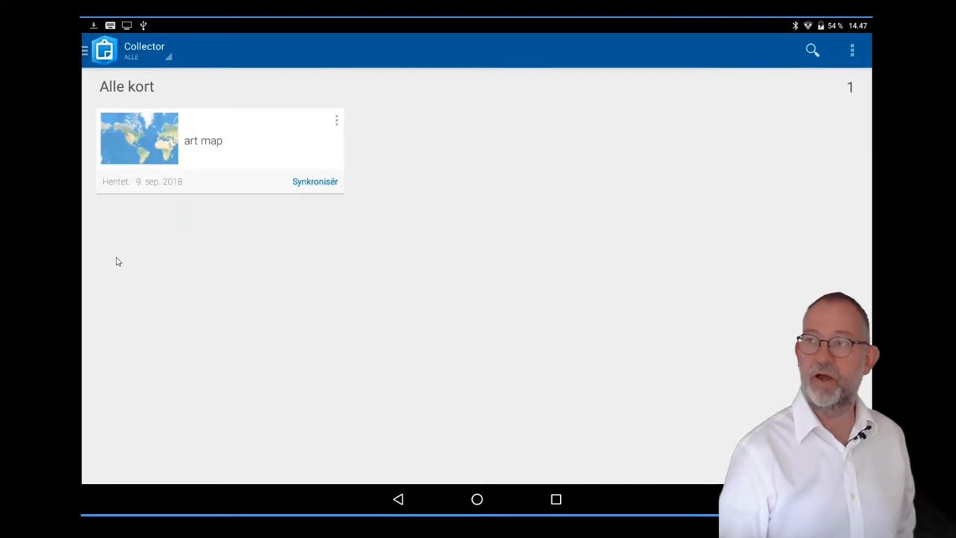
{"action": "mouse_move", "coordinate": [145, 140]}
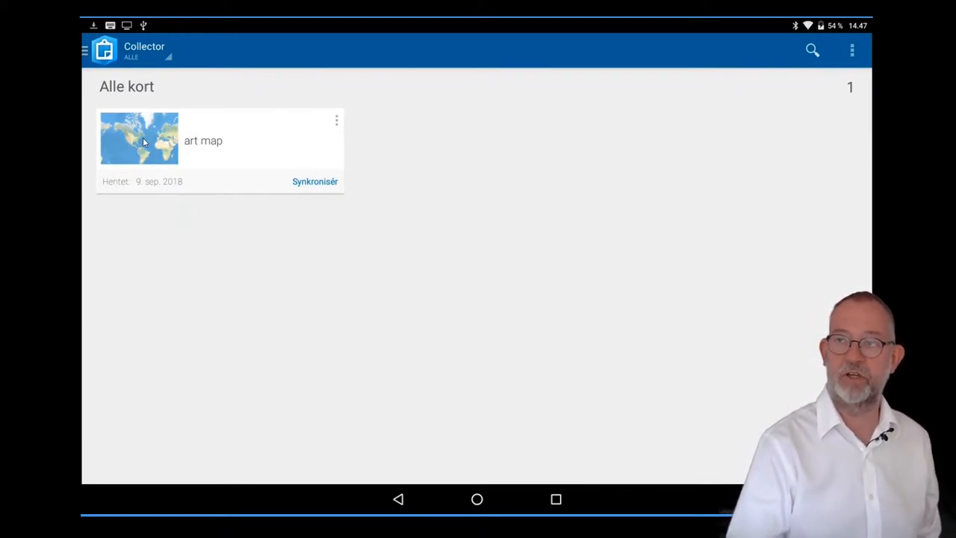
Select the downloaded art map once it shows Hentet and Synkronisér.
{"action": "left_click", "coordinate": [217, 141]}
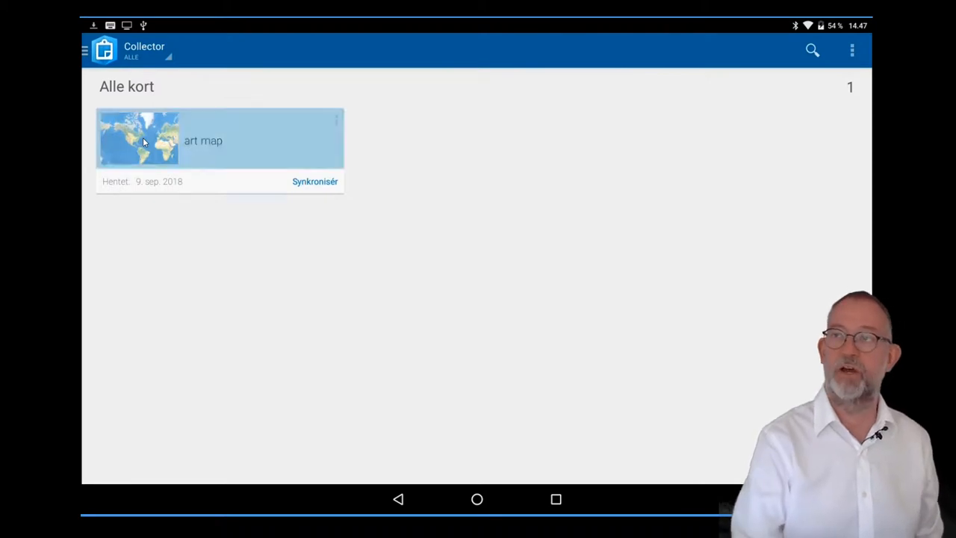
Open the offline art map and scroll down the view.
{"action": "left_click", "coordinate": [204, 141]}
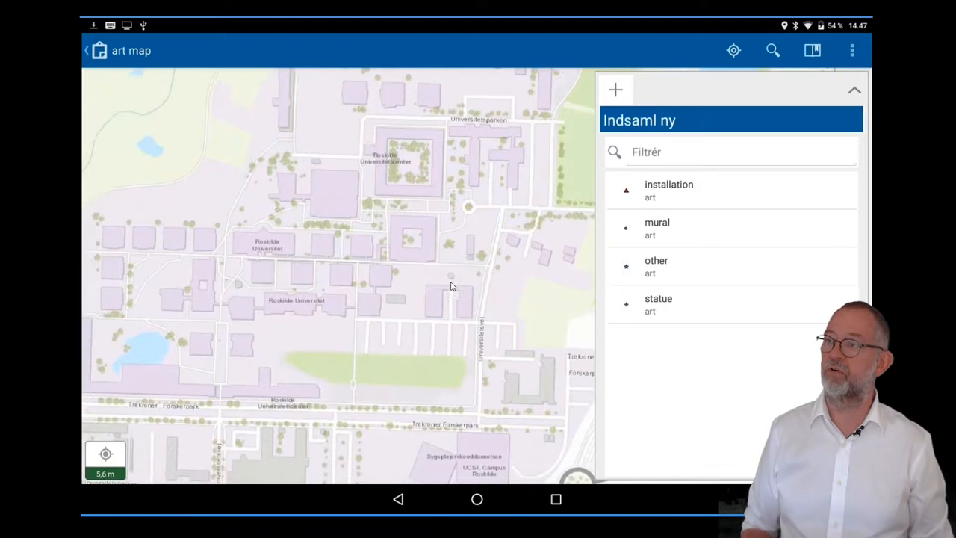
{"action": "scroll", "scroll_direction": "down", "scroll_amount": 3}
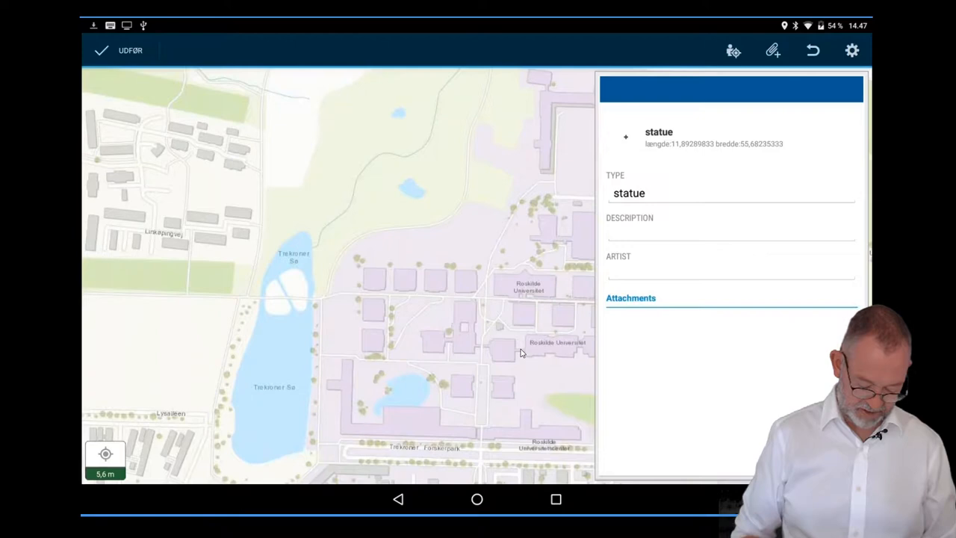
Enter 'test' as the statue point's description.
{"action": "left_click", "coordinate": [410, 367]}
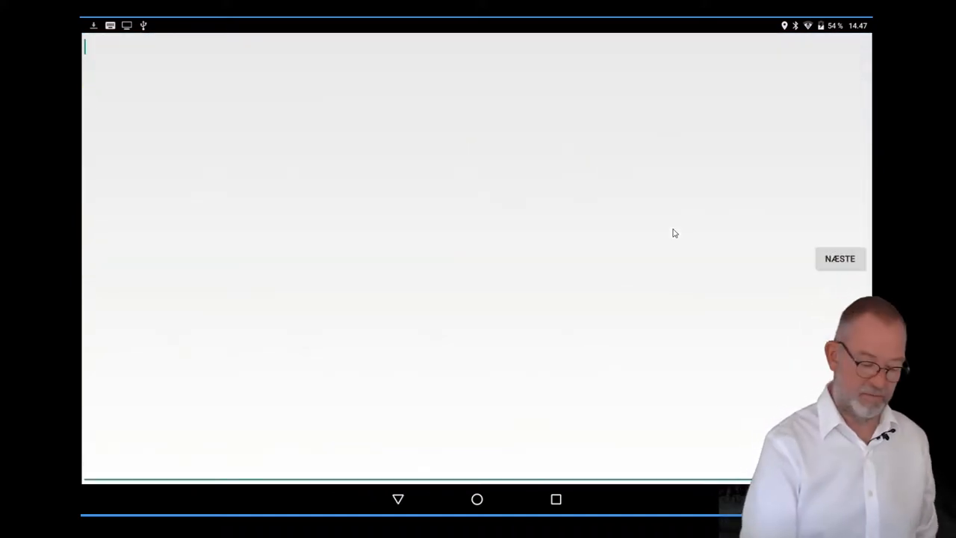
{"action": "type", "text": "t"}
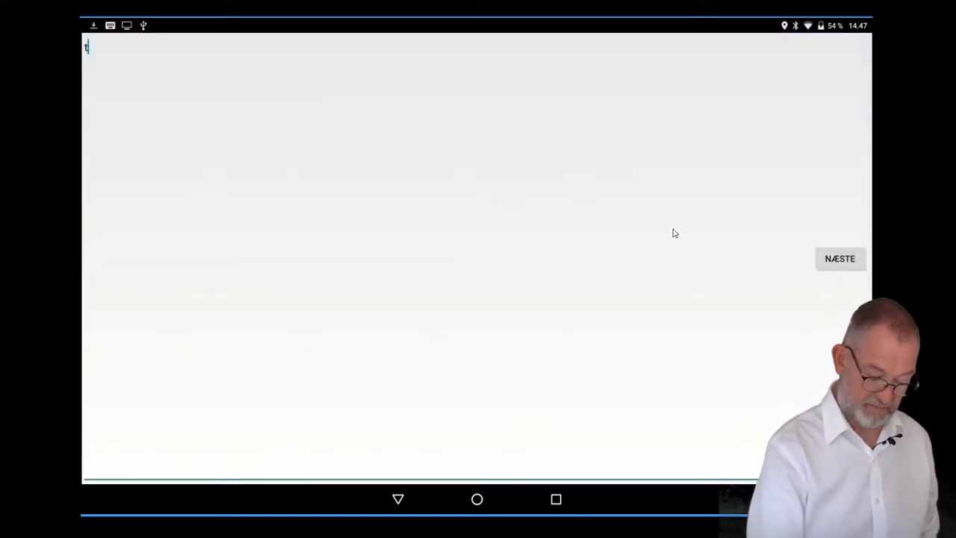
{"action": "type", "text": "est"}
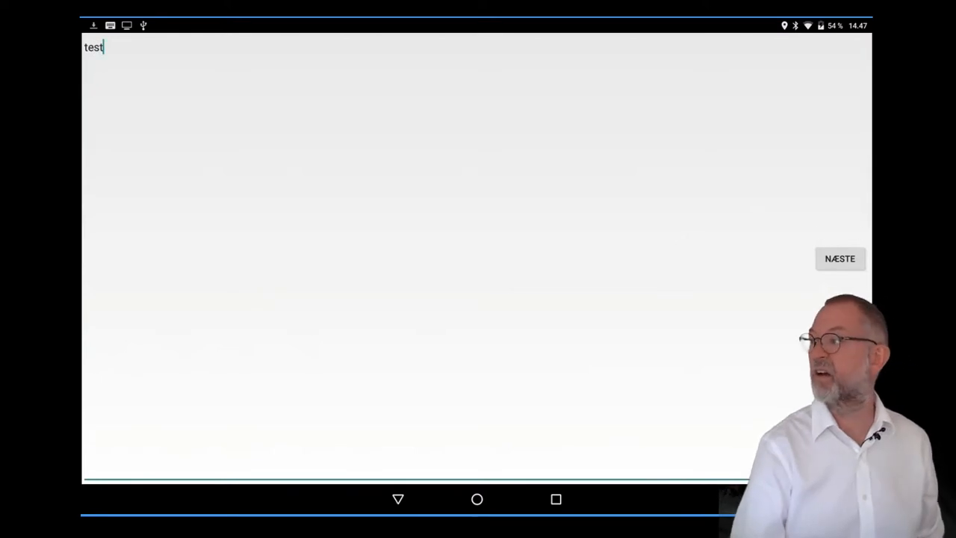
{"action": "left_click", "coordinate": [840, 259]}
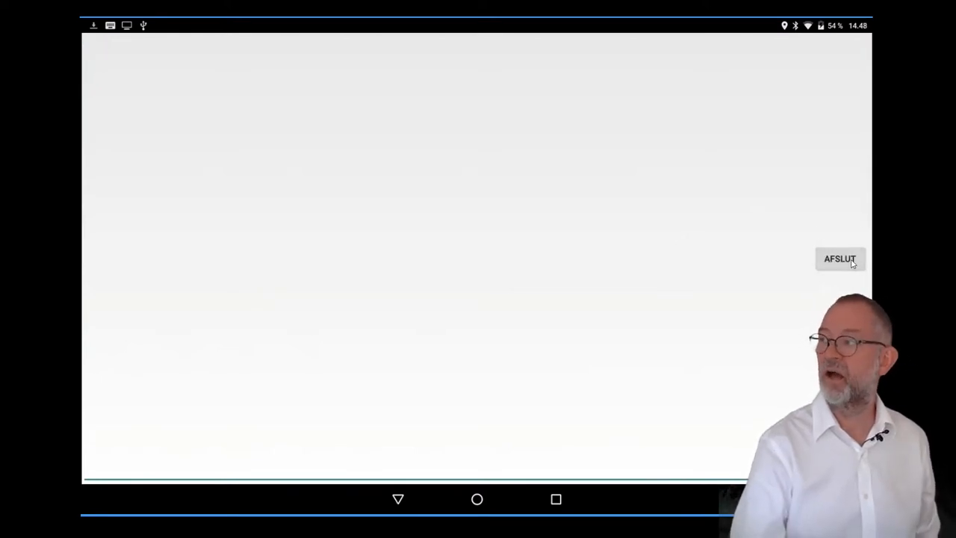
{"action": "left_click", "coordinate": [839, 258]}
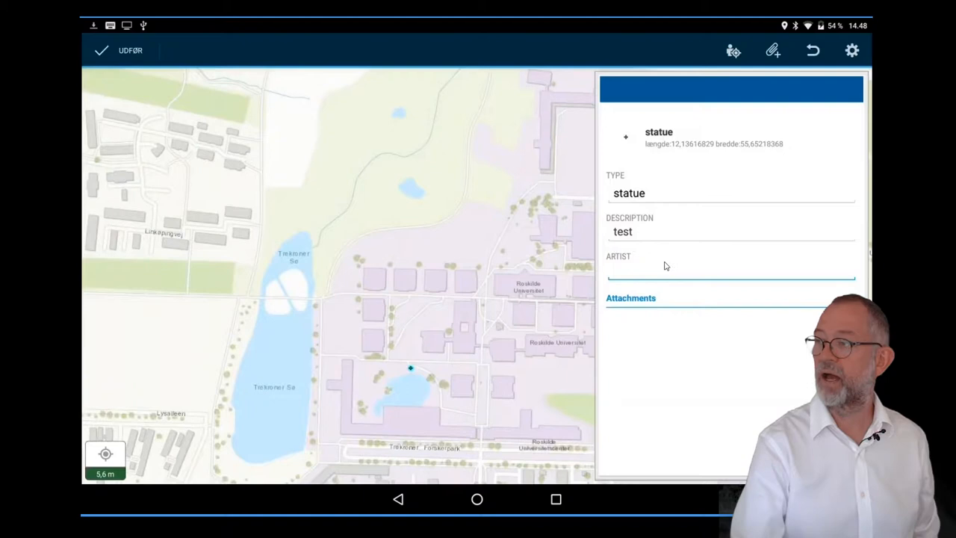
Enter 'unknown' as the statue's artist.
{"action": "left_click", "coordinate": [101, 50]}
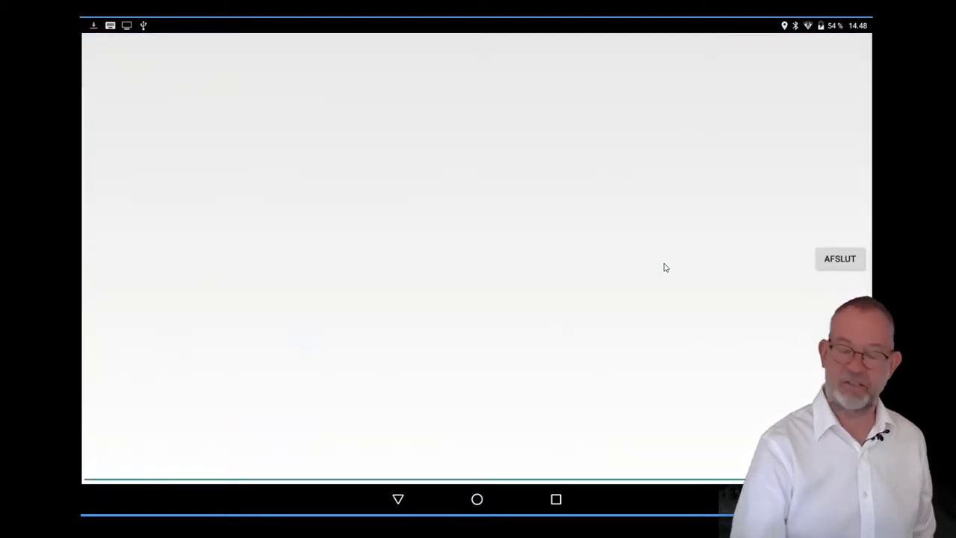
{"action": "type", "text": "un"}
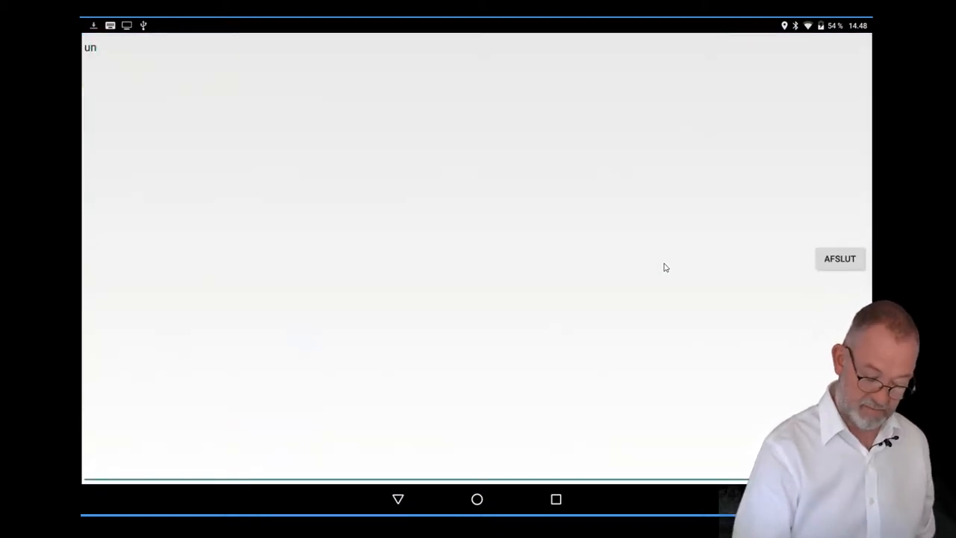
{"action": "type", "text": "known"}
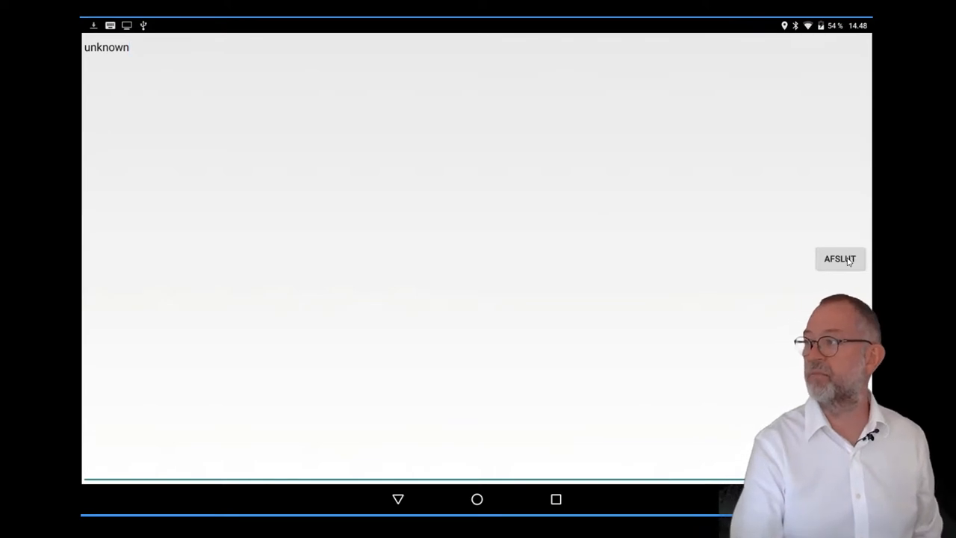
{"action": "left_click", "coordinate": [840, 259]}
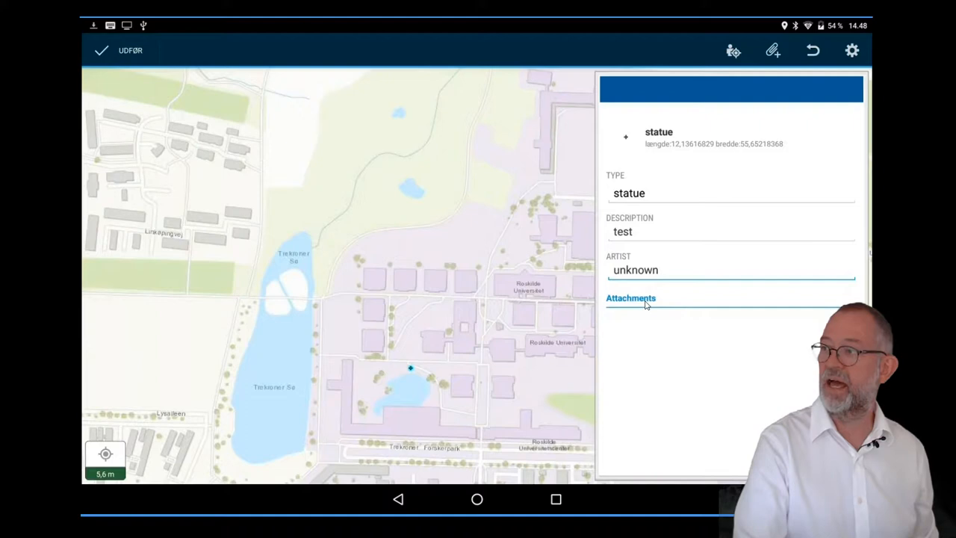
{"action": "mouse_move", "coordinate": [769, 168]}
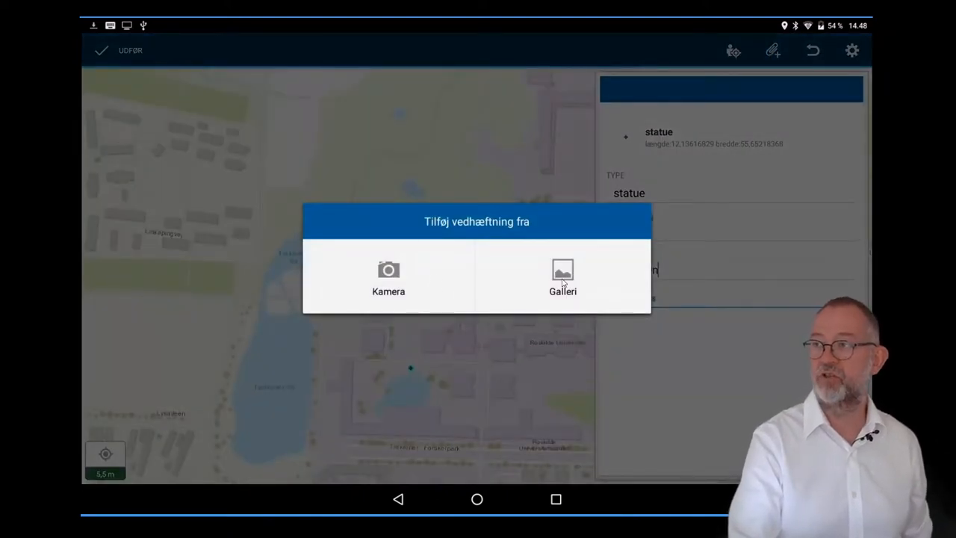
{"action": "mouse_move", "coordinate": [388, 270]}
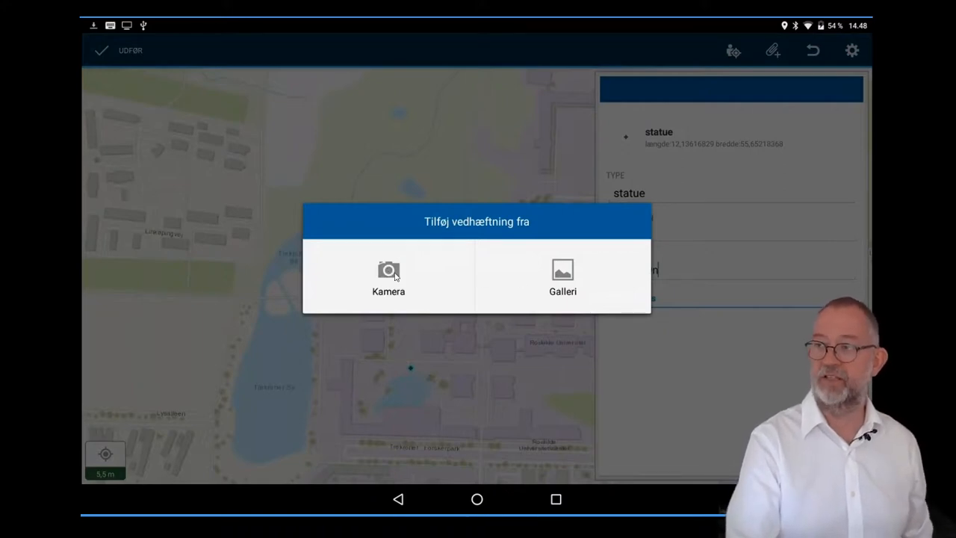
Take a camera photo and keep it as attachment1.jpg on the statue point.
{"action": "left_click", "coordinate": [388, 276]}
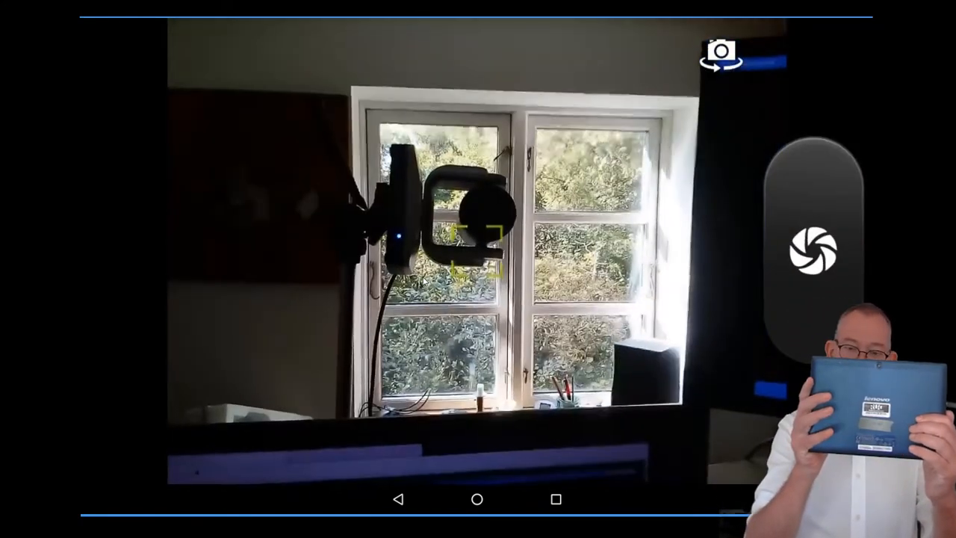
{"action": "left_click", "coordinate": [721, 51]}
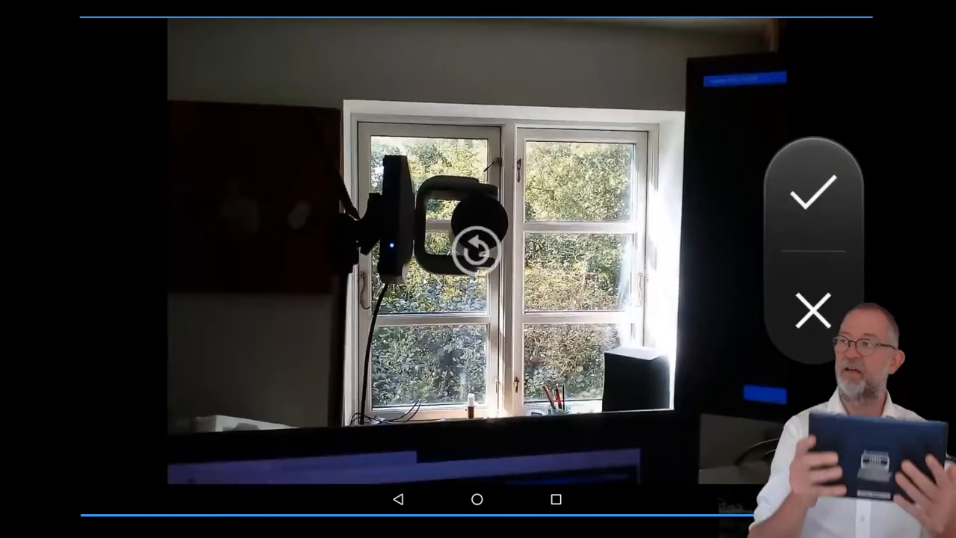
{"action": "left_click", "coordinate": [812, 192]}
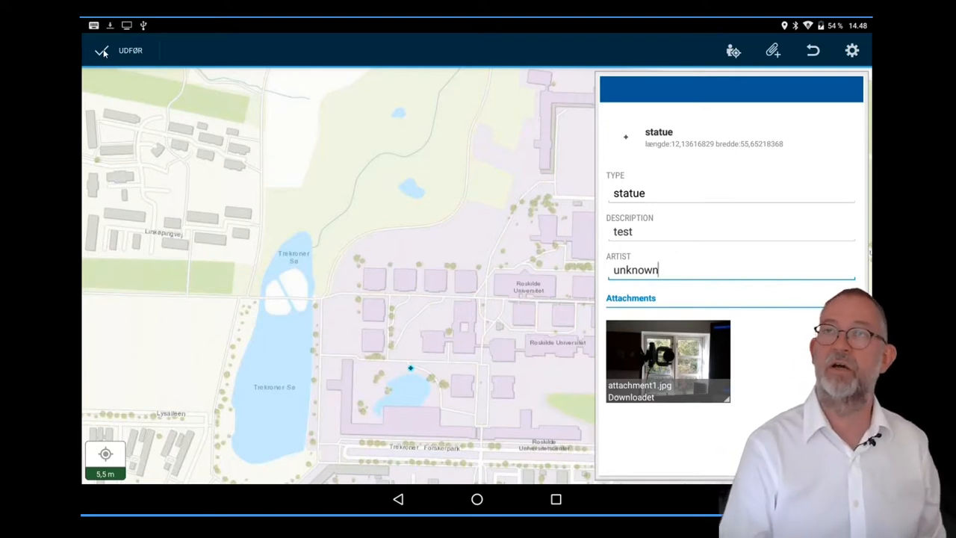
Submit the statue point, return to the map list, and sync art map's pending edit.
{"action": "left_click", "coordinate": [101, 50]}
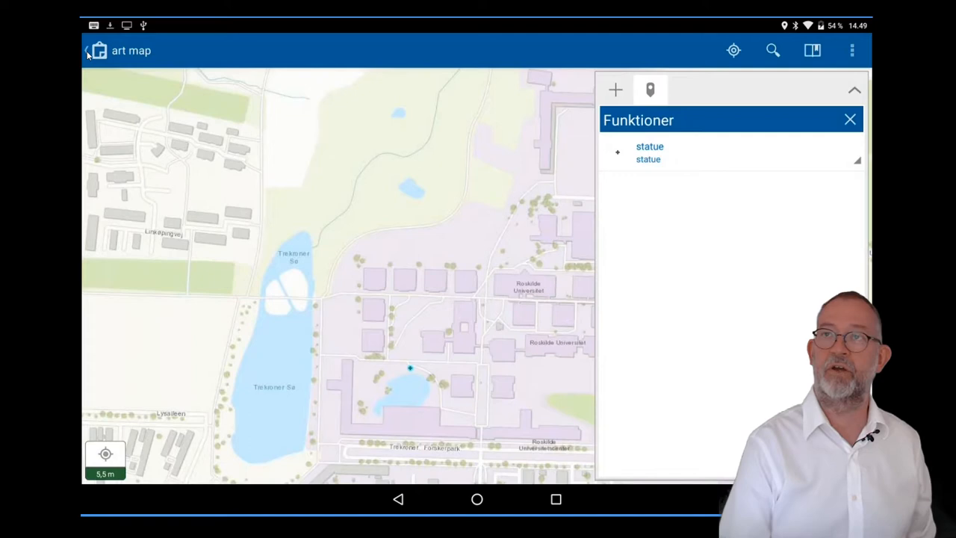
{"action": "left_click", "coordinate": [87, 50]}
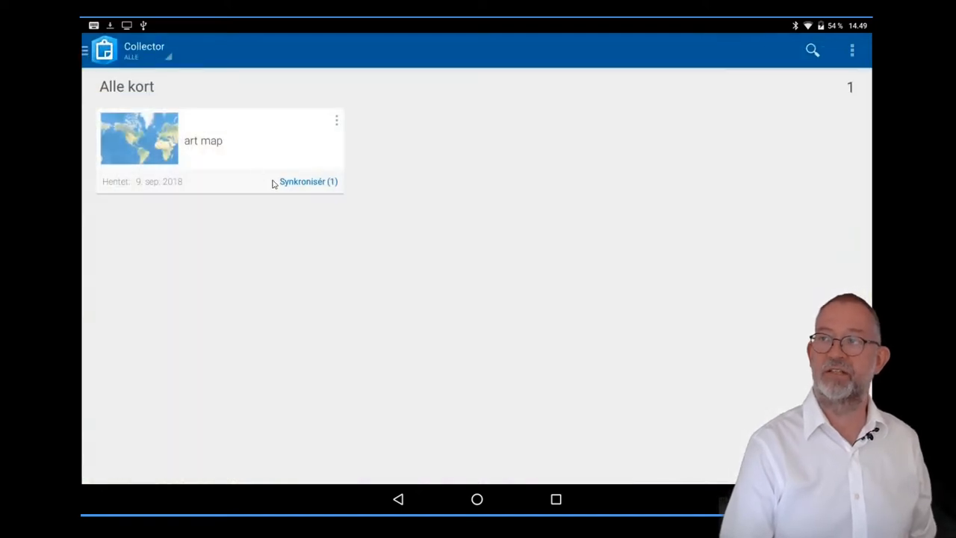
{"action": "mouse_move", "coordinate": [336, 202]}
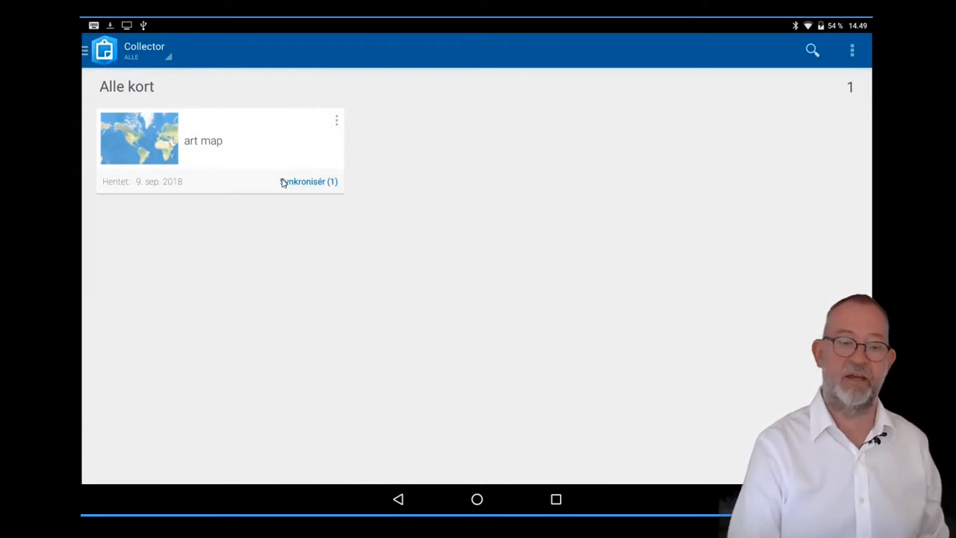
{"action": "mouse_move", "coordinate": [303, 185]}
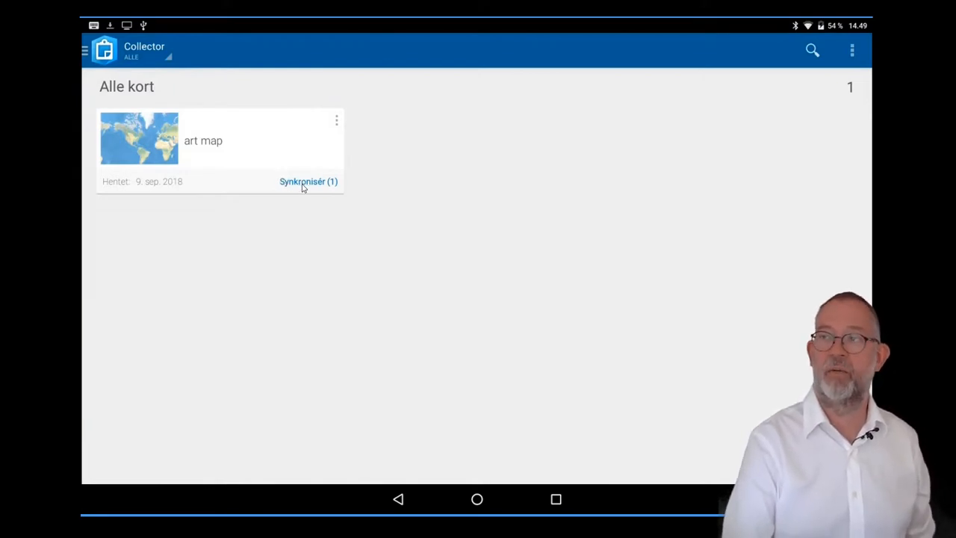
{"action": "left_click", "coordinate": [308, 181]}
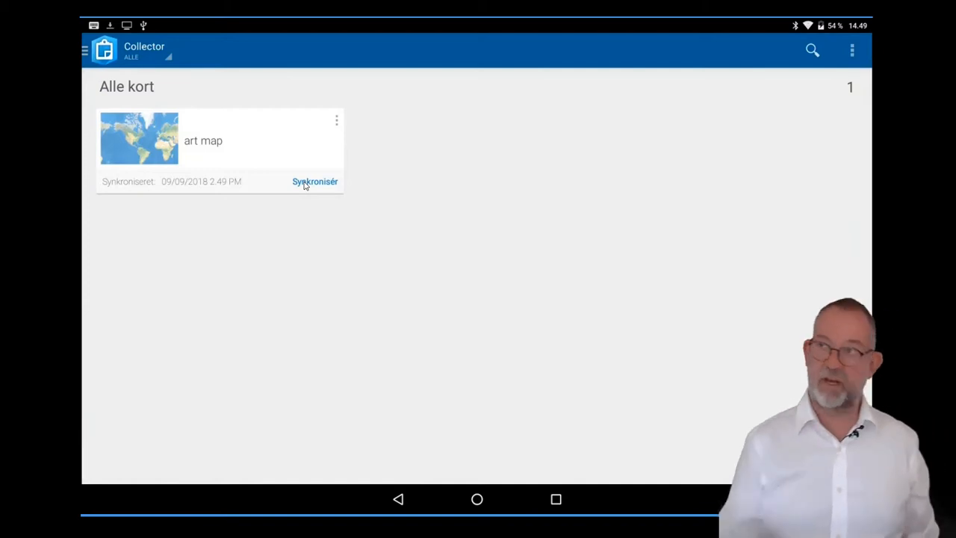
{"action": "mouse_move", "coordinate": [362, 179]}
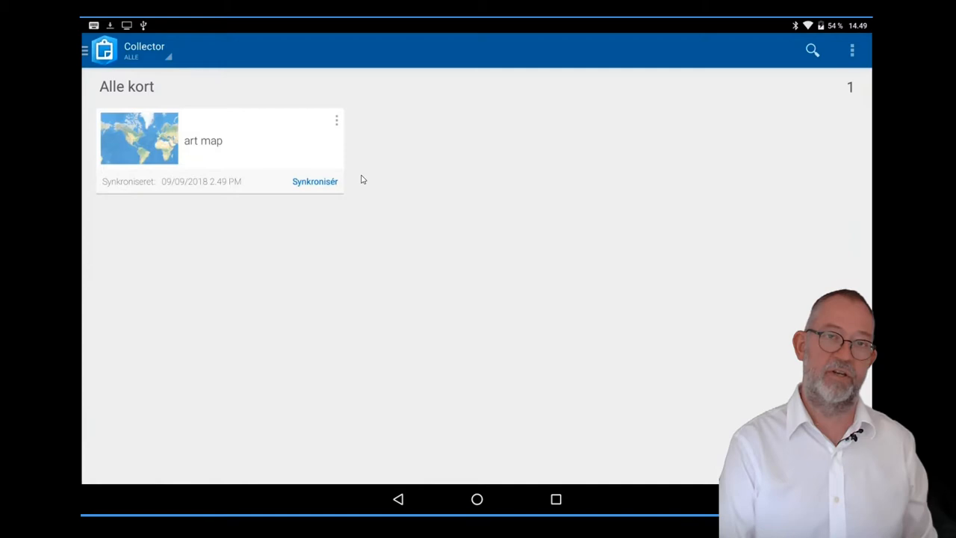
{"action": "mouse_move", "coordinate": [734, 90]}
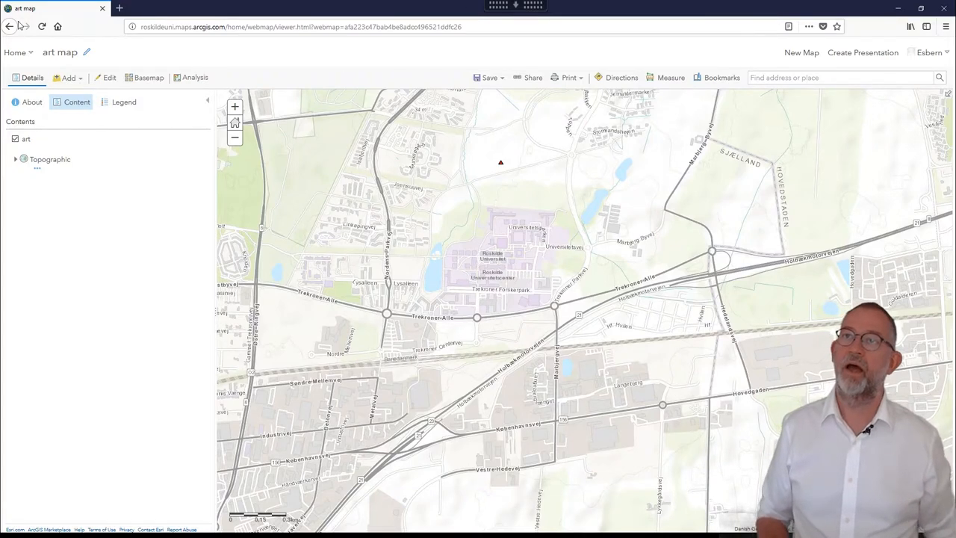
{"action": "mouse_move", "coordinate": [42, 26]}
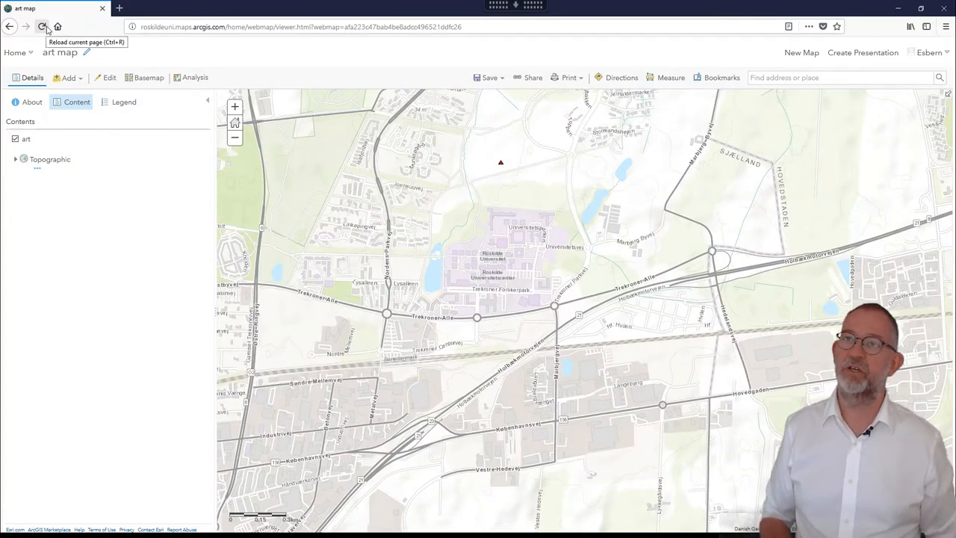
Reload the web map, view the statue's pop-up and attachment1.jpg, then close the browser.
{"action": "left_click", "coordinate": [42, 26]}
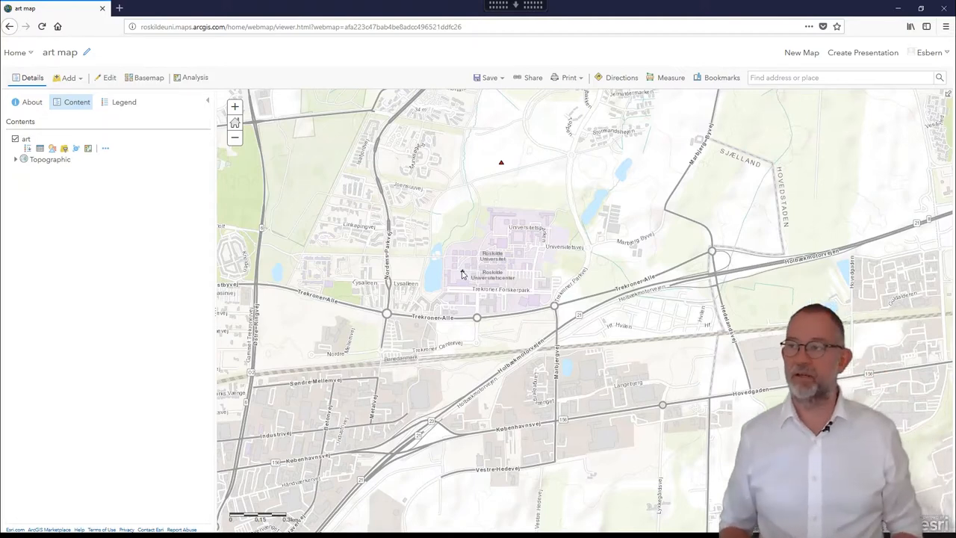
{"action": "left_click", "coordinate": [462, 273]}
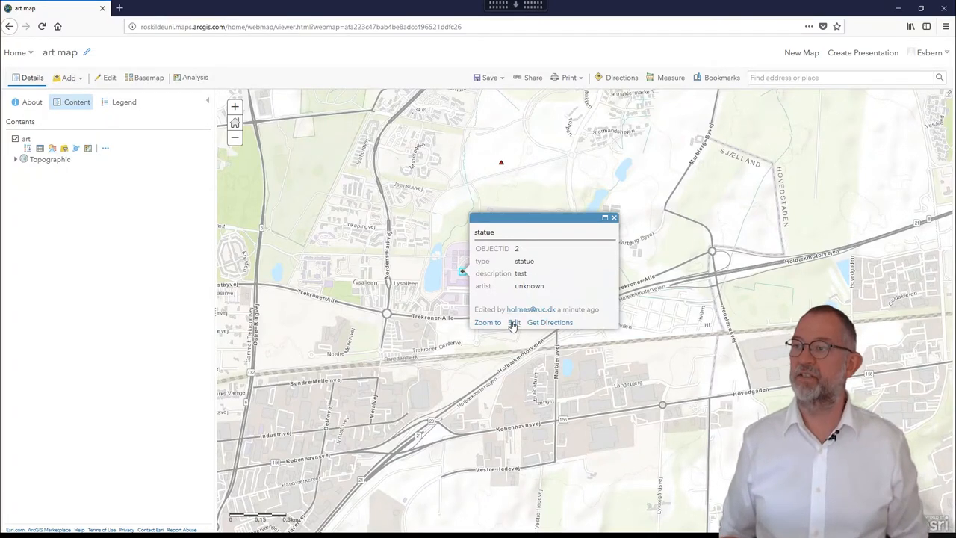
{"action": "left_click", "coordinate": [513, 322]}
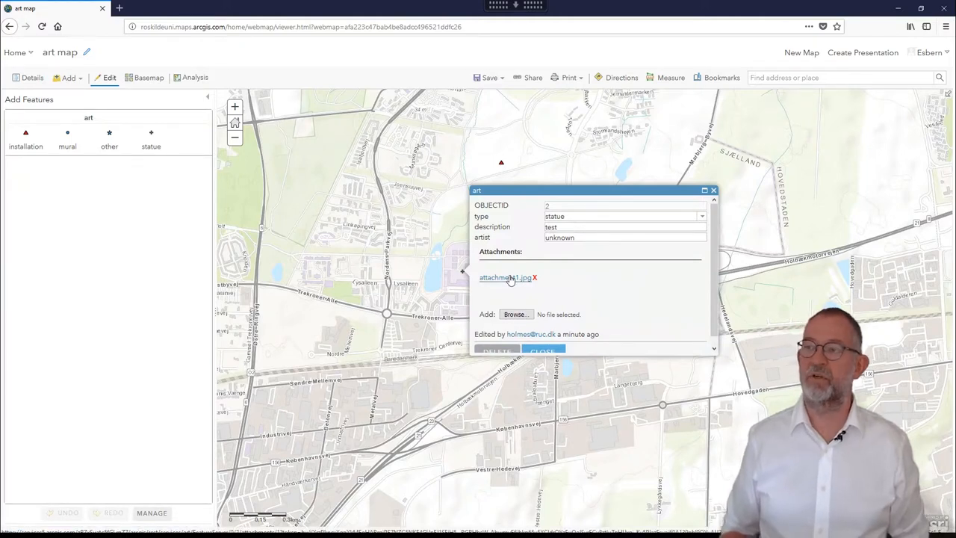
{"action": "left_click", "coordinate": [503, 277]}
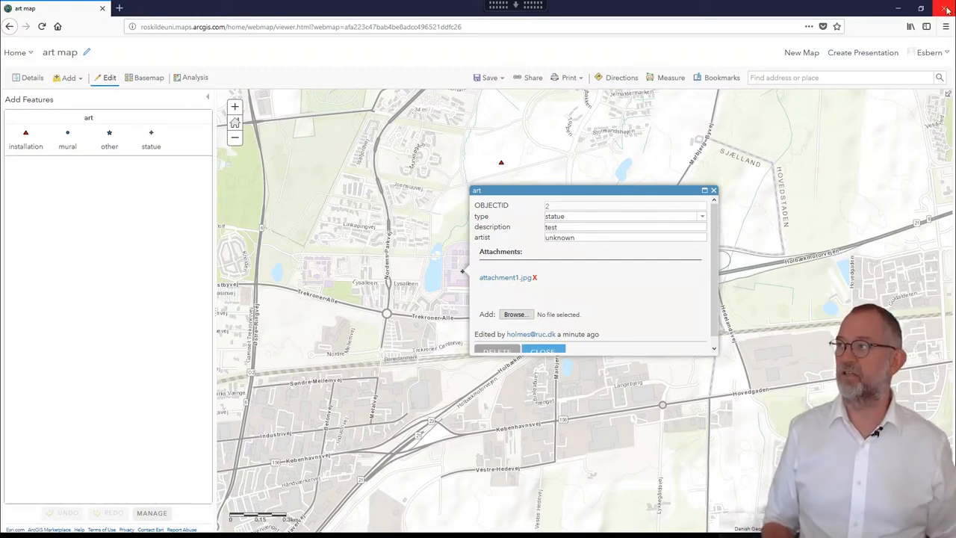
{"action": "left_click", "coordinate": [947, 8]}
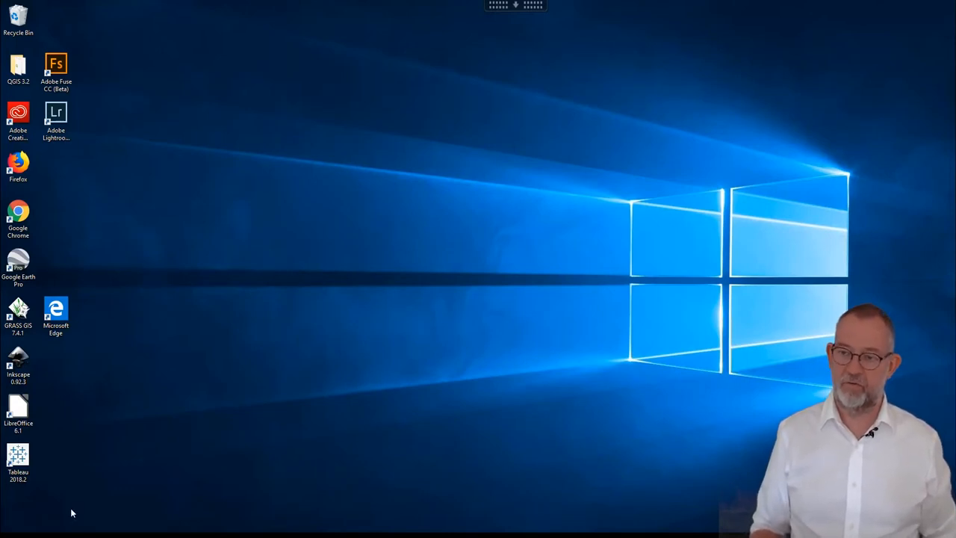
{"action": "mouse_move", "coordinate": [108, 528]}
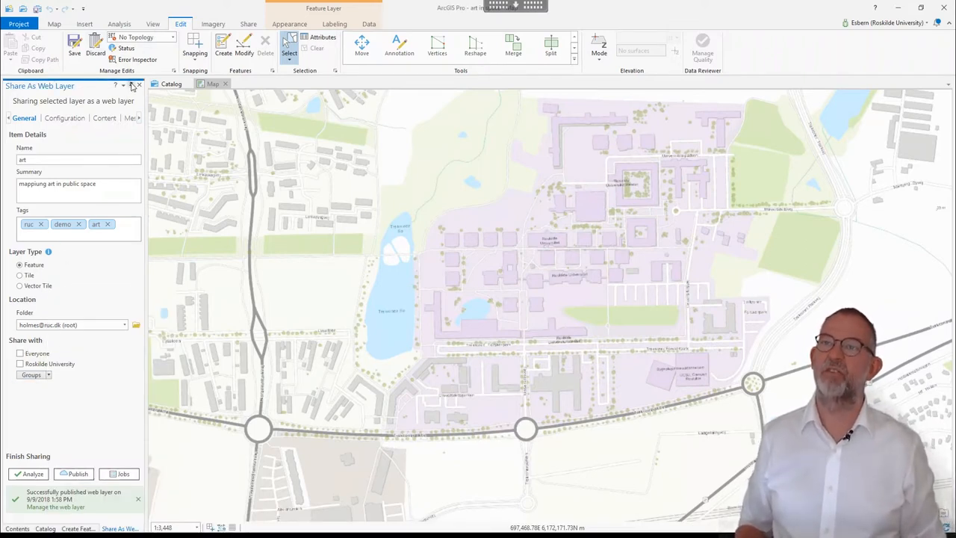
{"action": "mouse_move", "coordinate": [139, 85]}
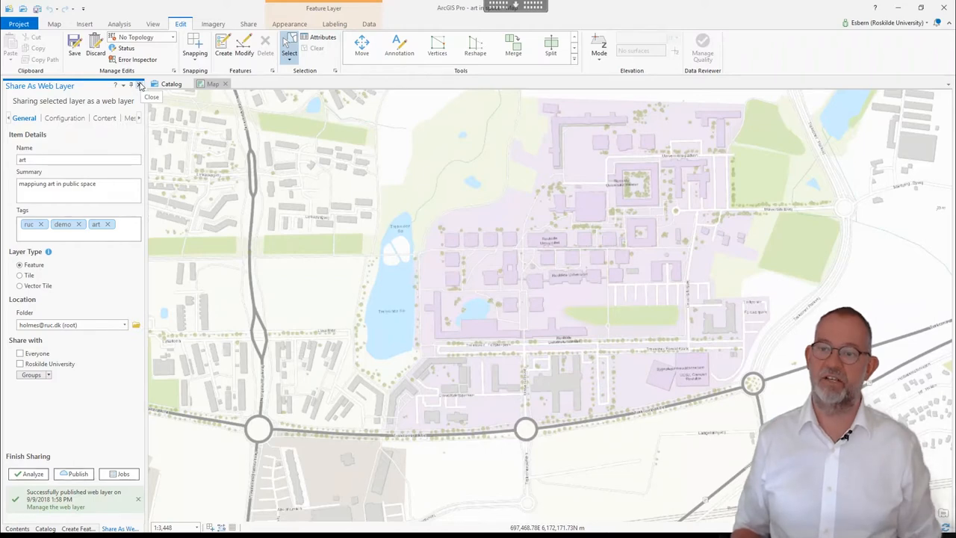
Close the Share As Web Layer pane to reveal the Contents list with the art layer.
{"action": "left_click", "coordinate": [140, 85]}
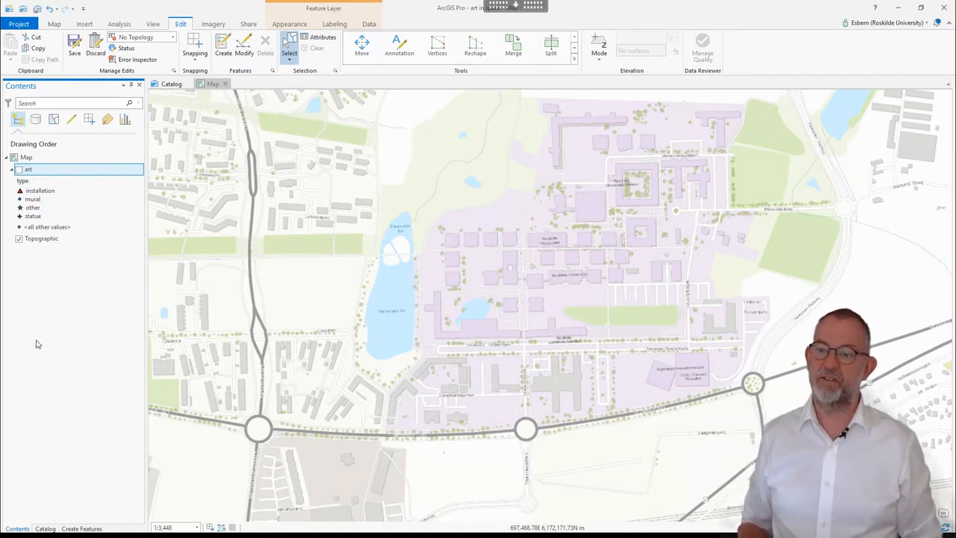
Browse Portal > My Content in the Catalog and add the hosted 'art' feature layer.
{"action": "left_click", "coordinate": [45, 528]}
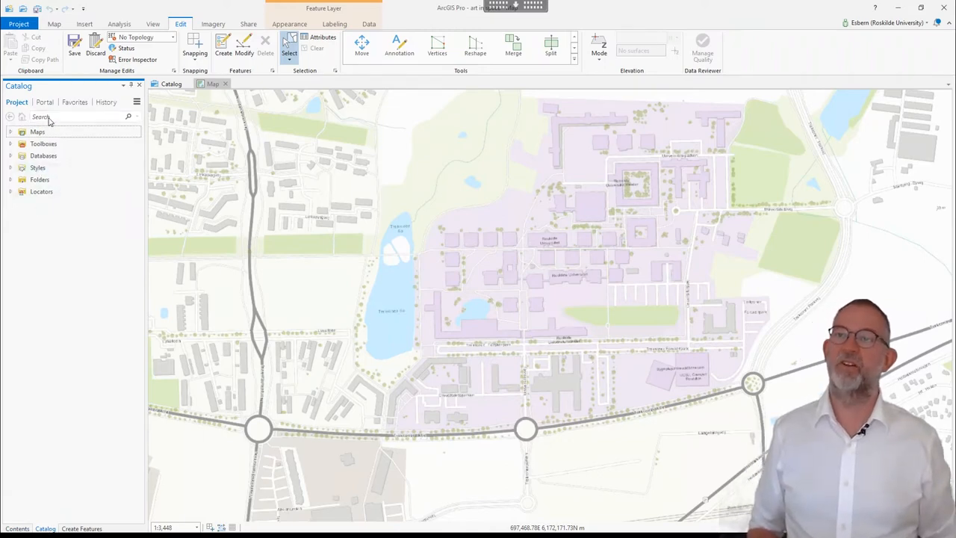
{"action": "left_click", "coordinate": [44, 102]}
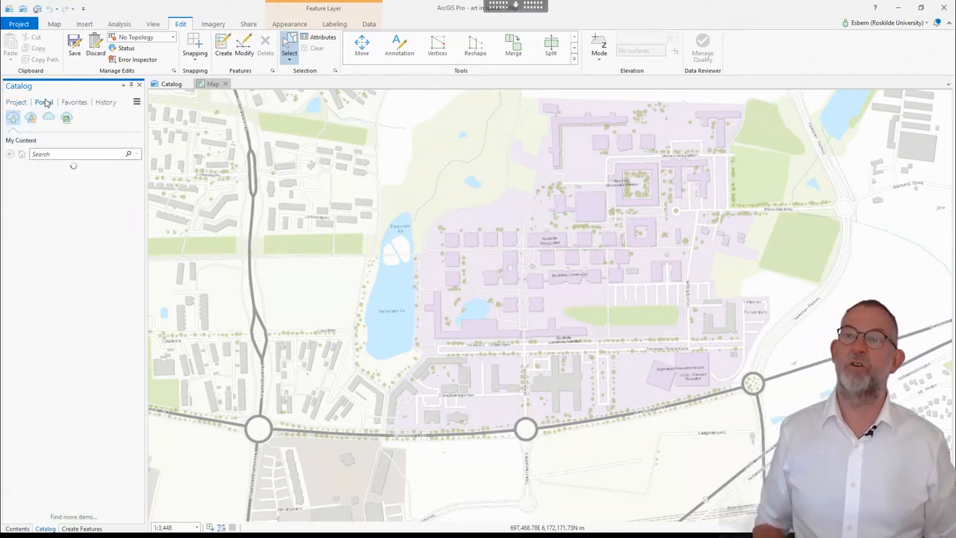
{"action": "left_click", "coordinate": [43, 102]}
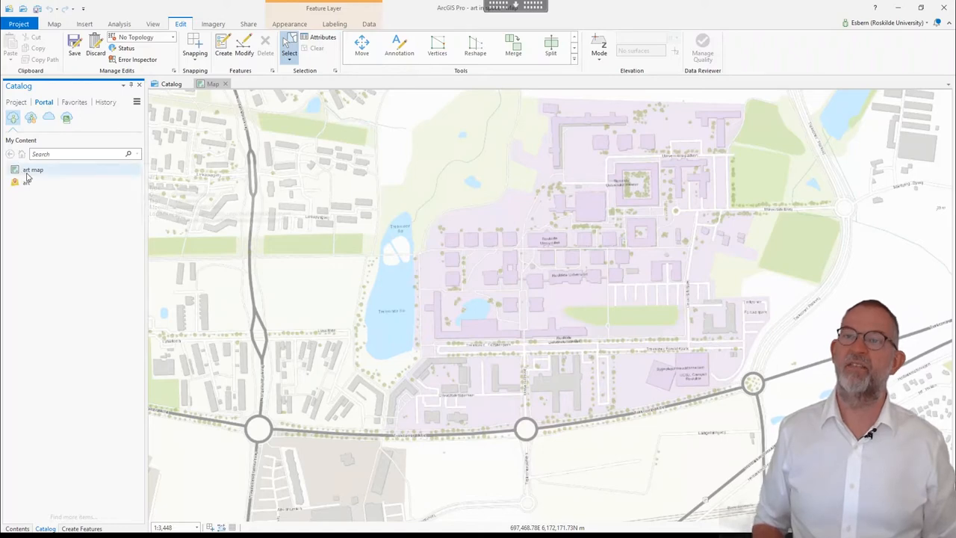
{"action": "mouse_move", "coordinate": [33, 170]}
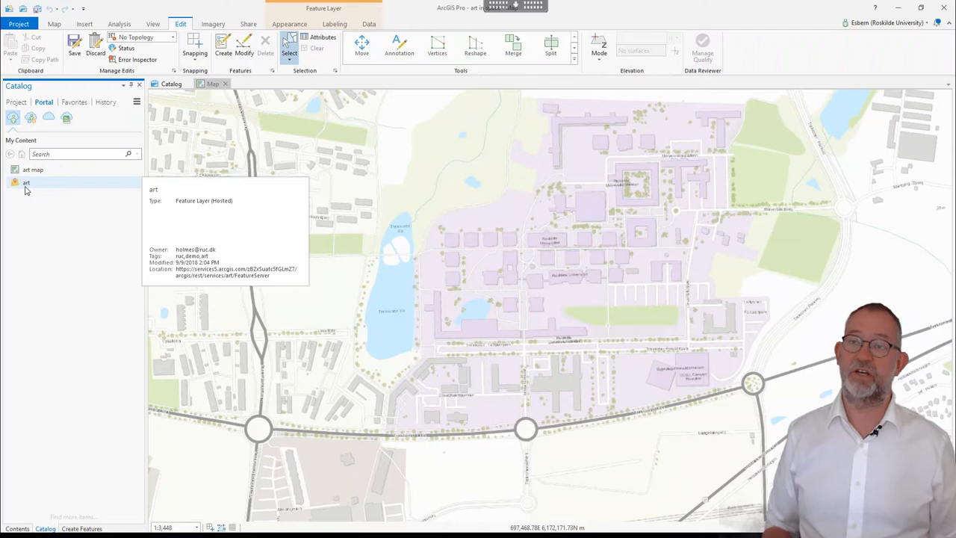
{"action": "left_click", "coordinate": [27, 182]}
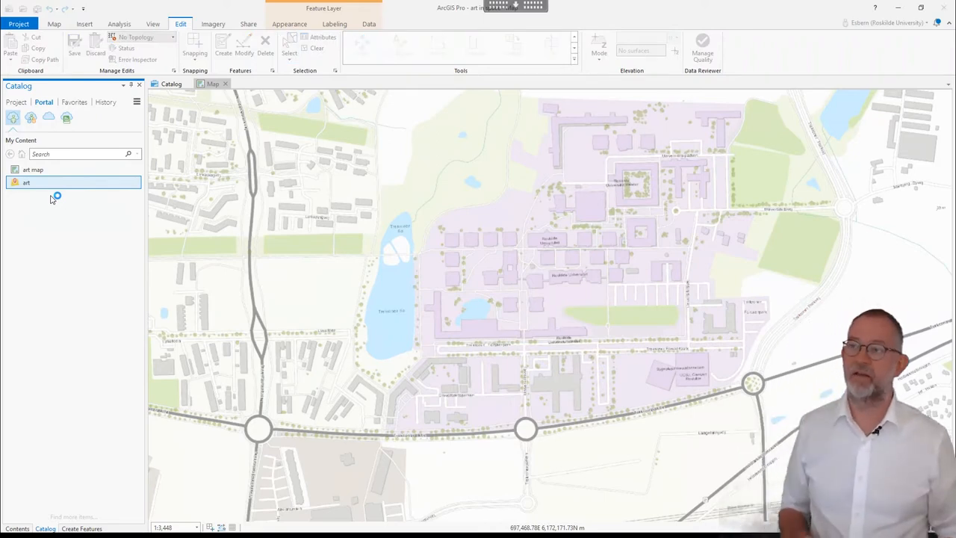
{"action": "left_click", "coordinate": [289, 46]}
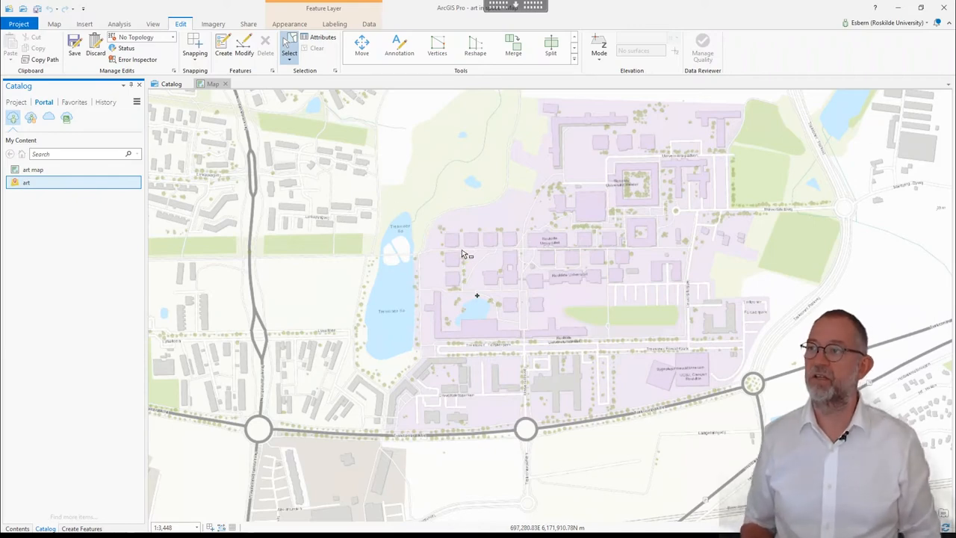
{"action": "mouse_move", "coordinate": [480, 289]}
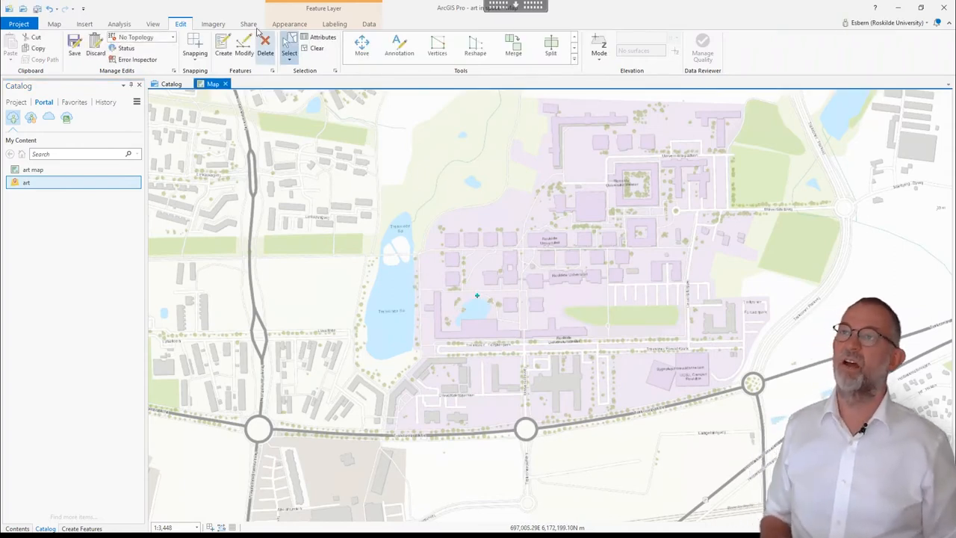
Show the statue record's attributes: type statue, description test, artist unknown.
{"action": "left_click", "coordinate": [321, 38]}
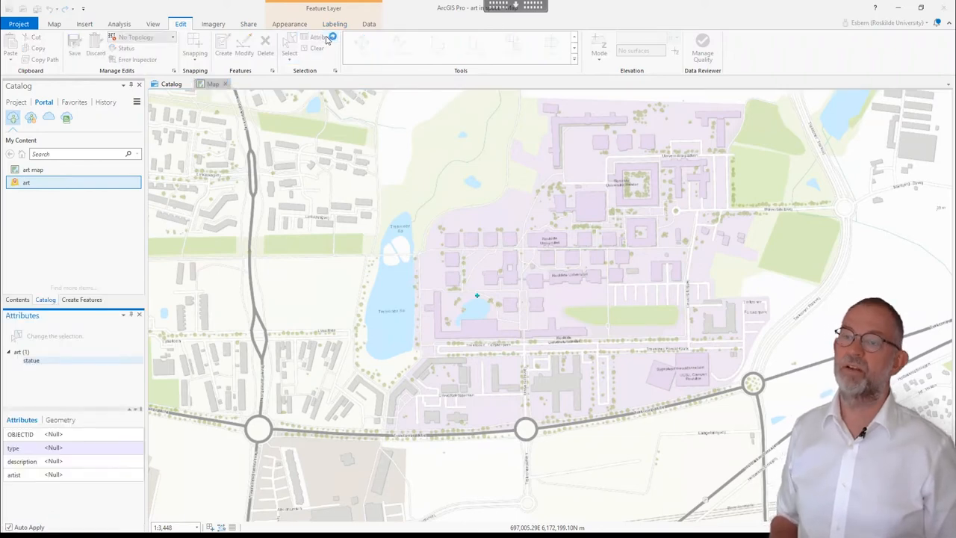
{"action": "left_click", "coordinate": [289, 45]}
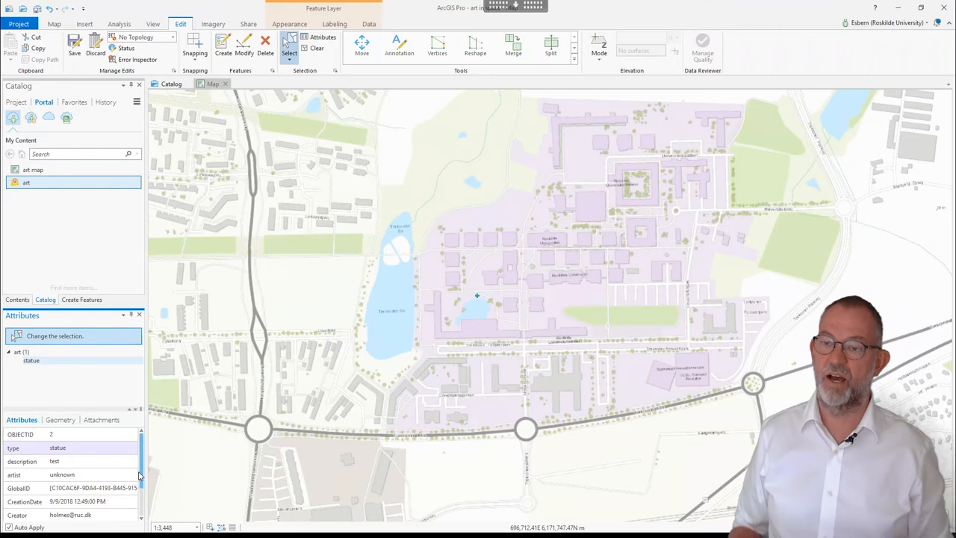
{"action": "double_click", "coordinate": [62, 474]}
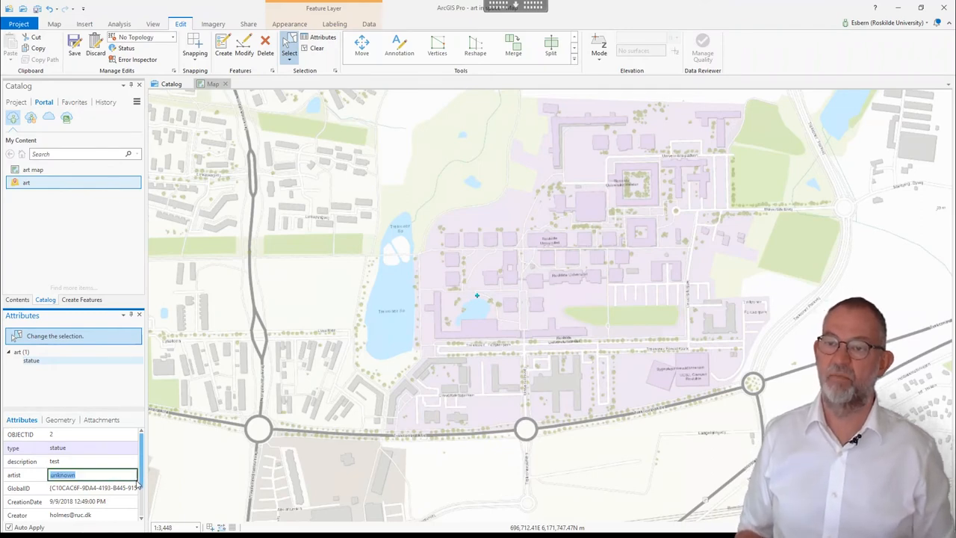
{"action": "scroll", "scroll_direction": "down", "scroll_amount": 3}
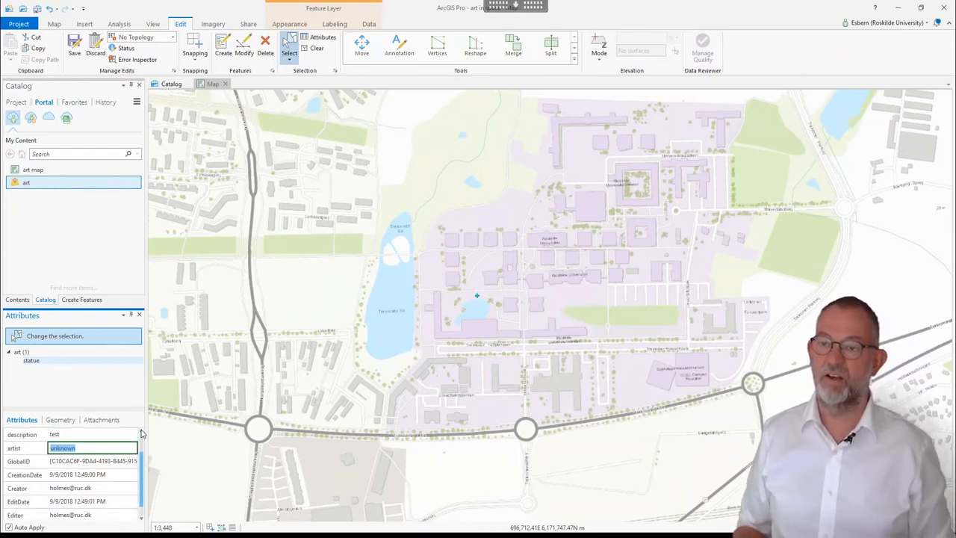
{"action": "scroll", "scroll_direction": "up", "scroll_amount": 3}
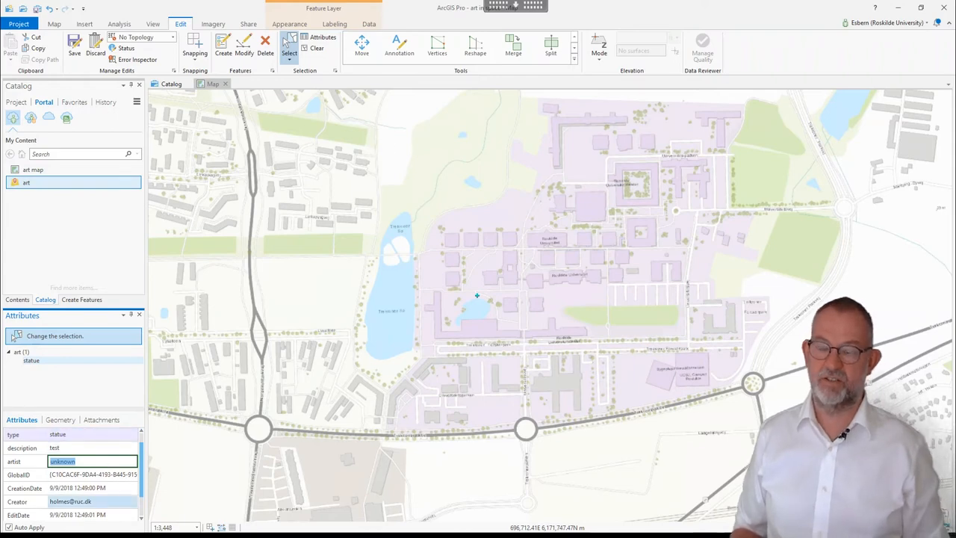
{"action": "mouse_move", "coordinate": [117, 478]}
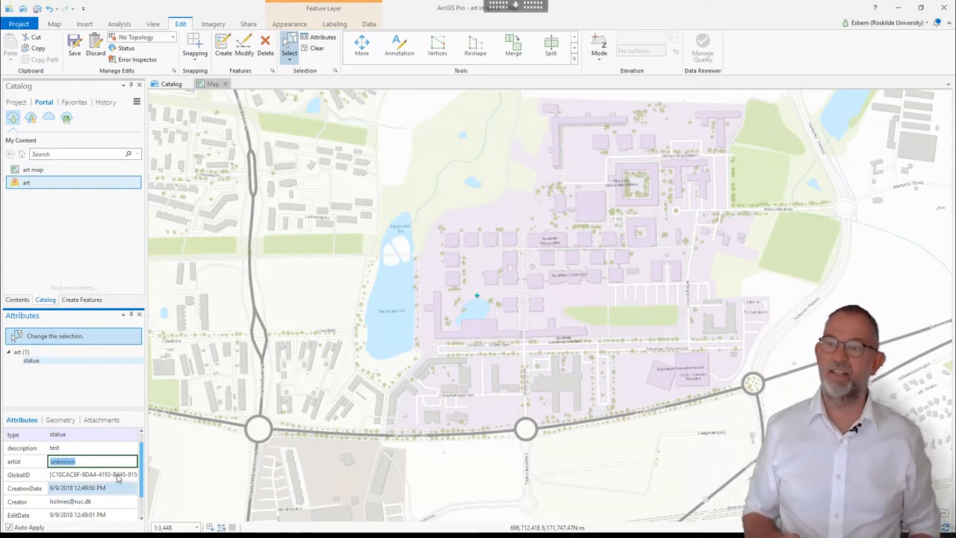
View the attached photo attachment1.jpg, then close the photo viewer.
{"action": "left_click", "coordinate": [100, 419]}
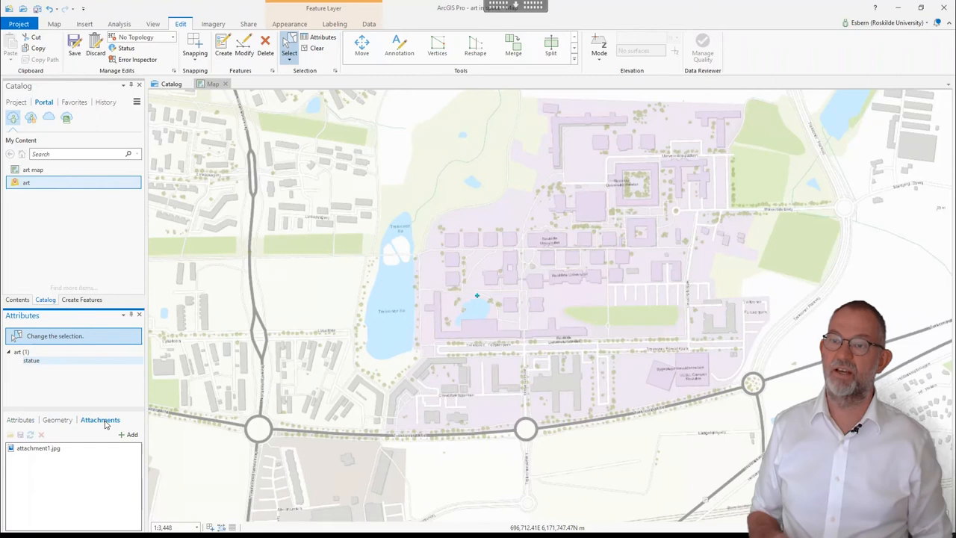
{"action": "left_click", "coordinate": [45, 447]}
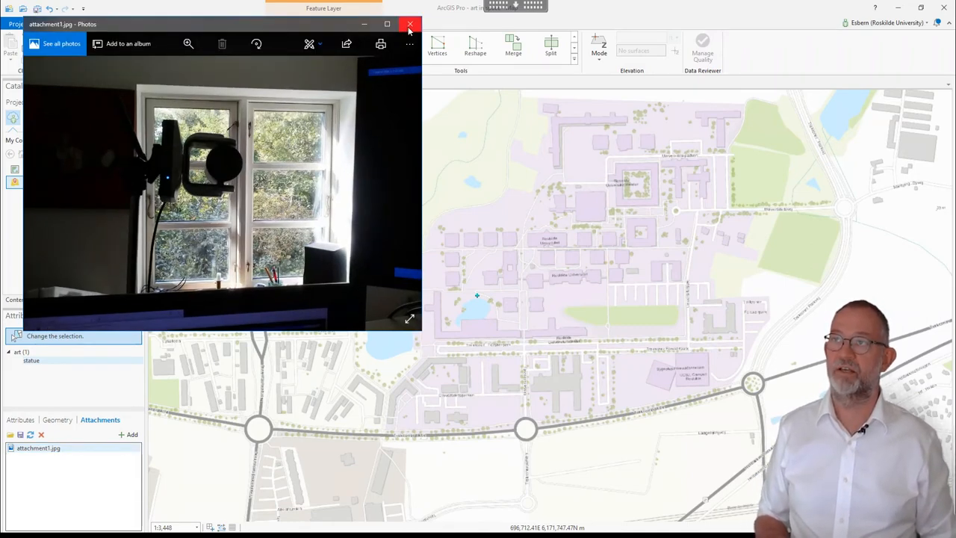
{"action": "left_click", "coordinate": [409, 24]}
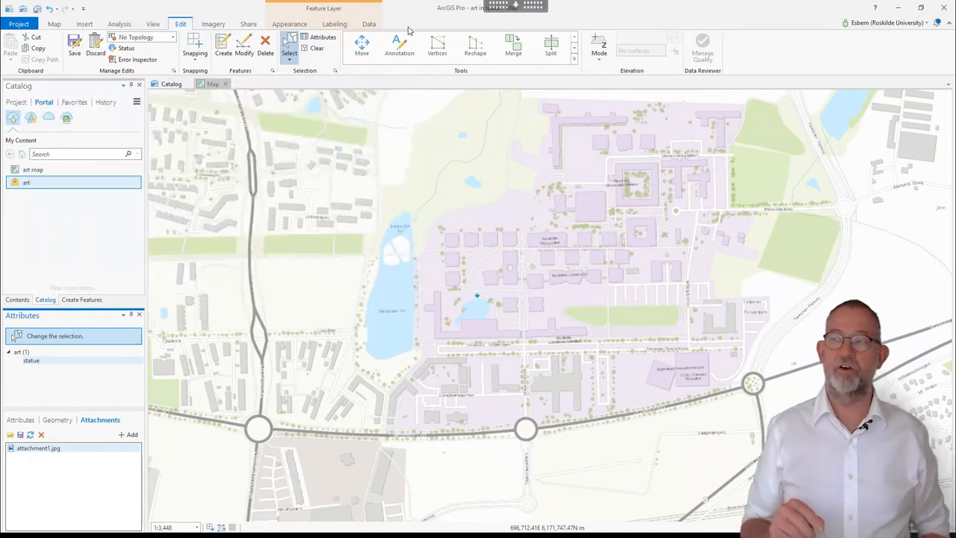